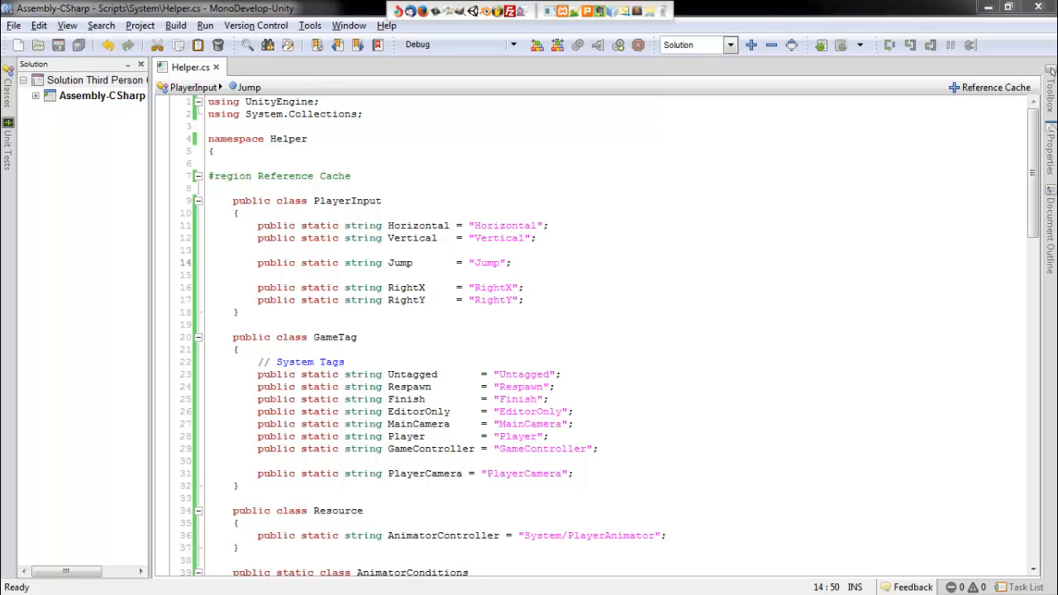
Point out the public Jump field declaration in the existing script
left_click(515, 263)
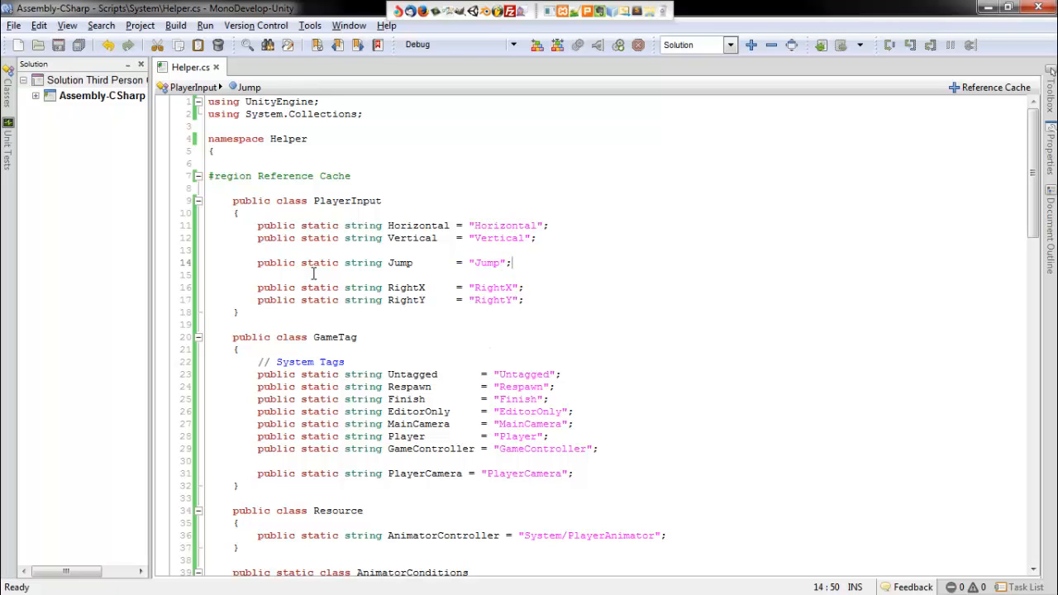
double_click(275, 261)
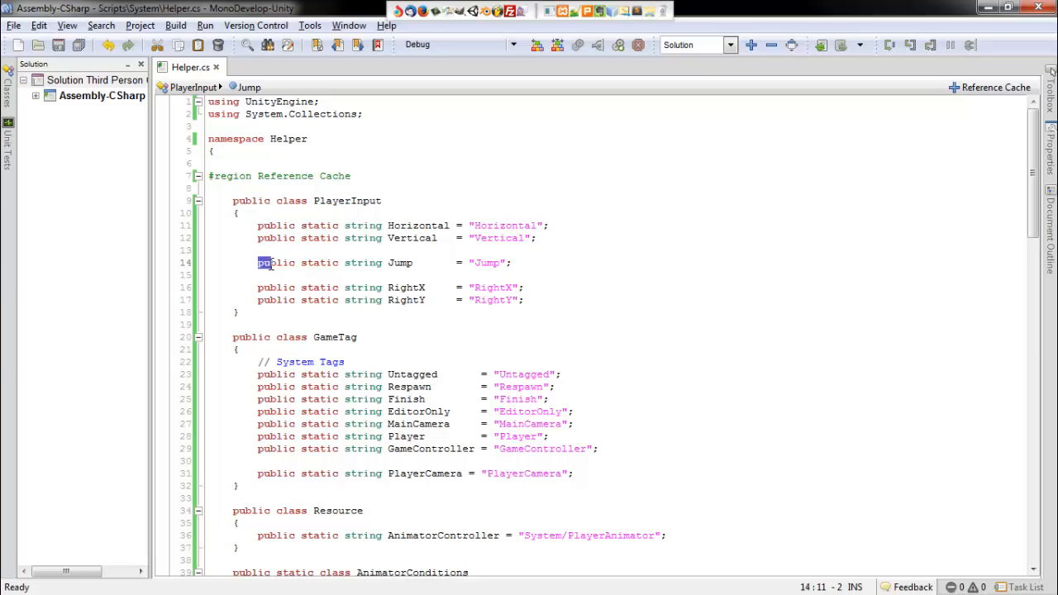
left_click_drag(258, 263, 455, 262)
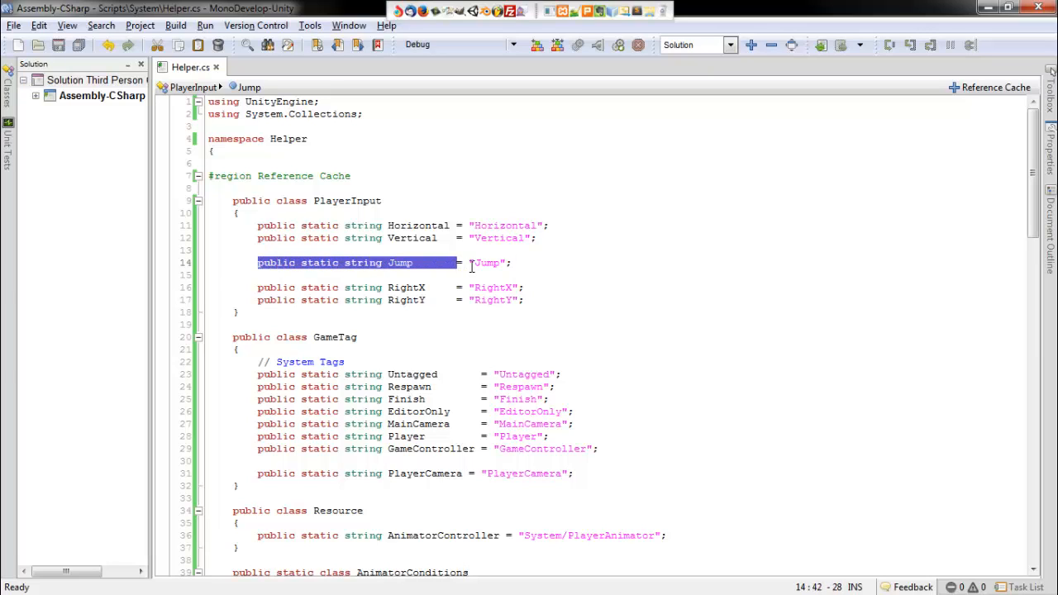
left_click(314, 200)
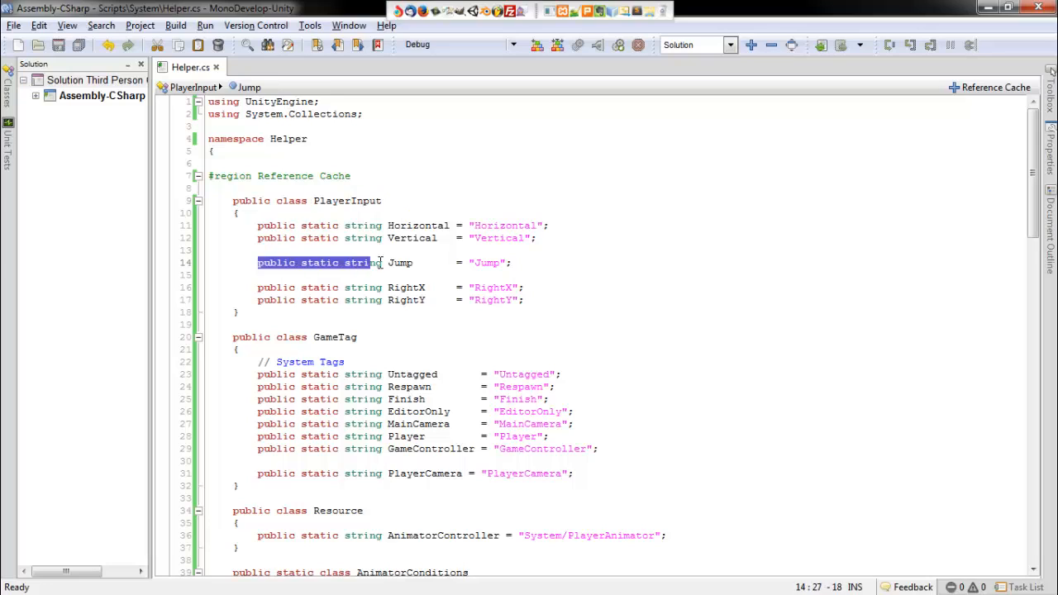
left_click(512, 261)
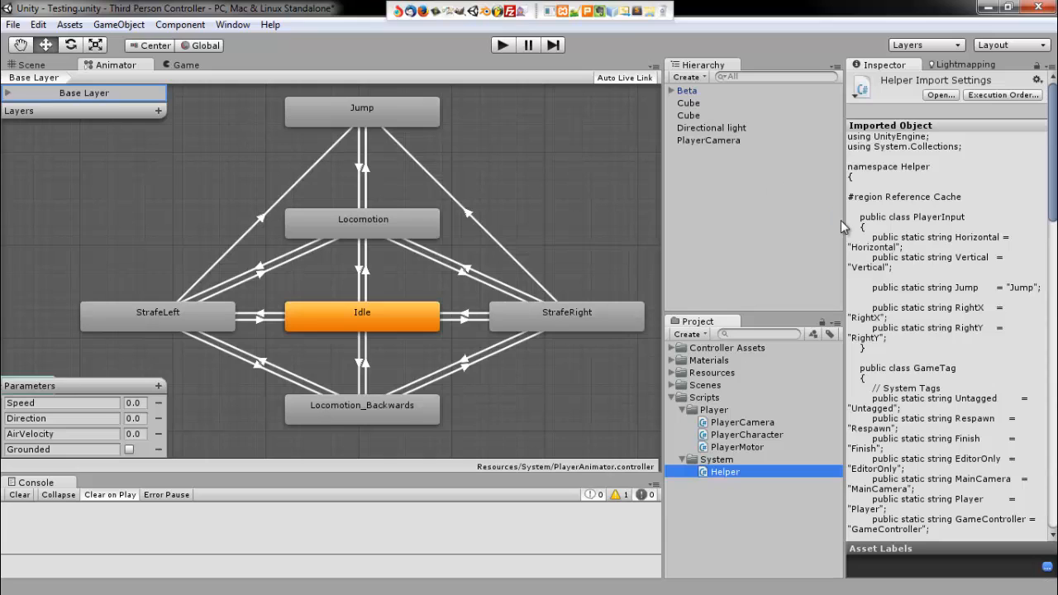
Open the PlayerCharacter script from Scripts/Player in MonoDevelop
left_click(745, 433)
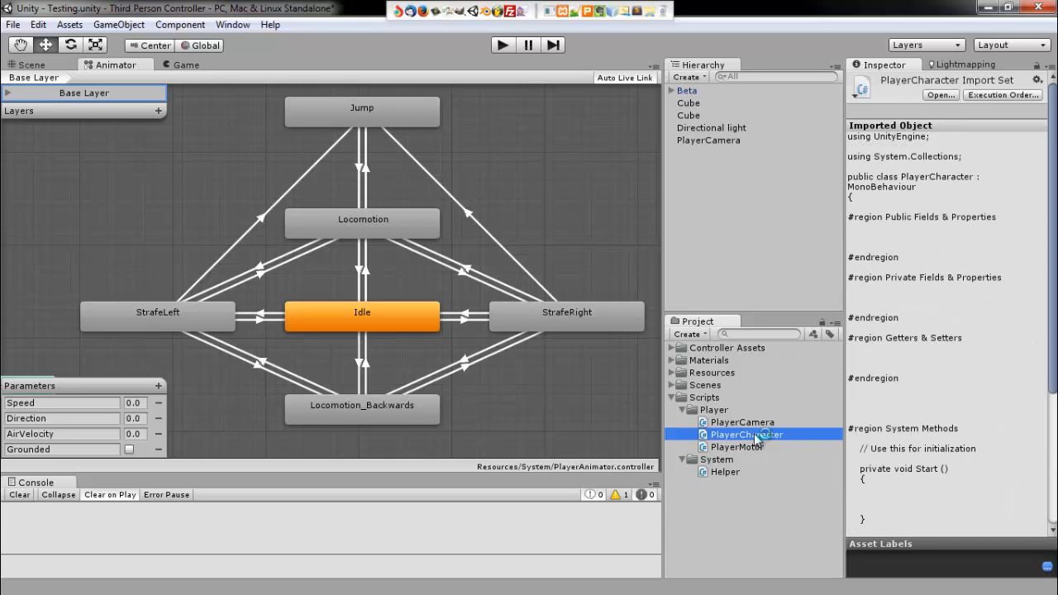
double_click(745, 433)
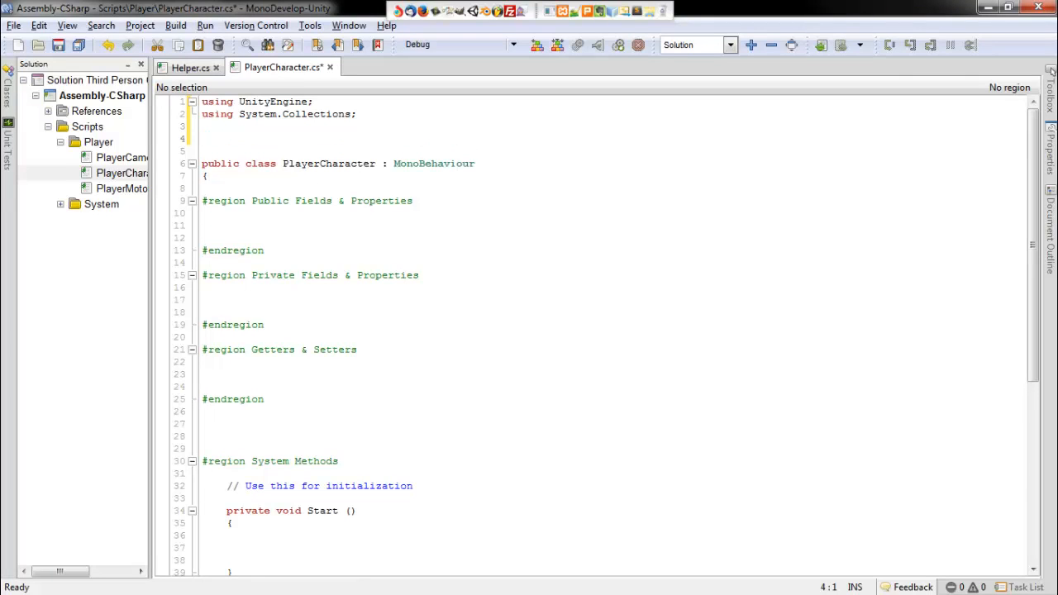
Add 'using Helper;' on the blank line below the existing using statements
left_click(202, 139)
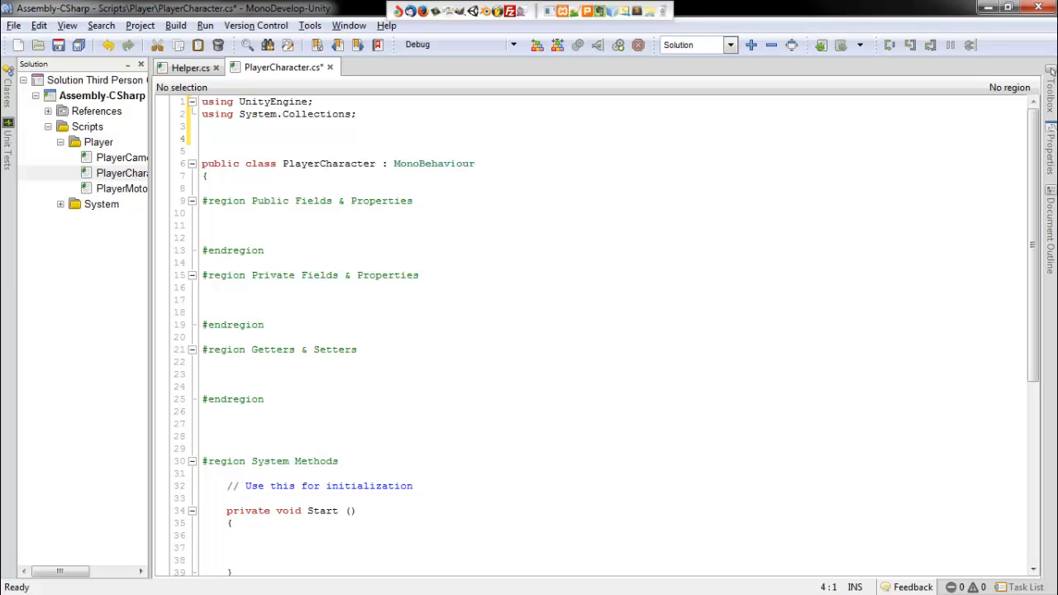
type("usi")
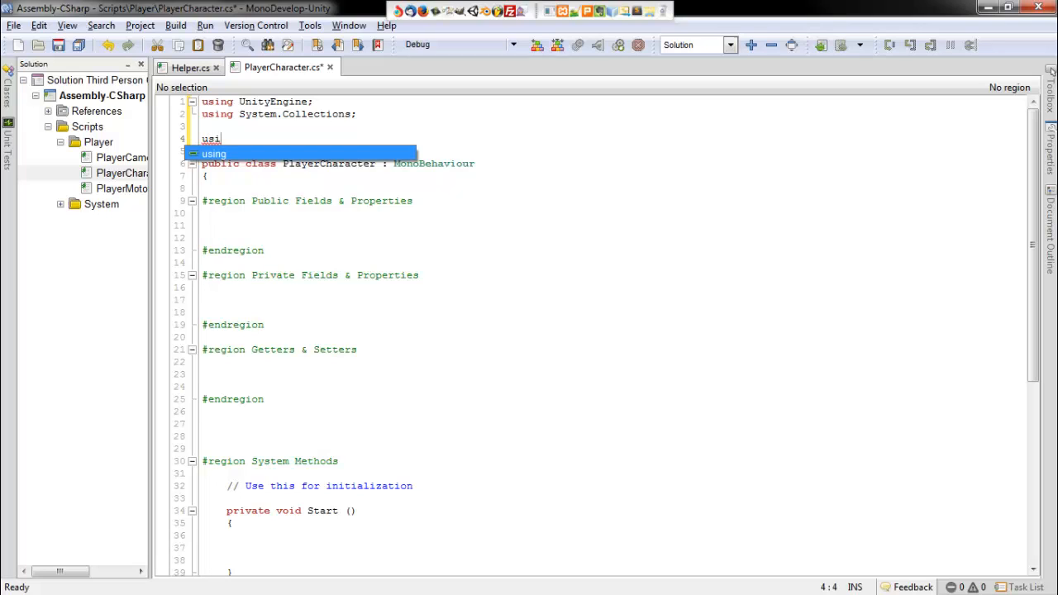
type("h")
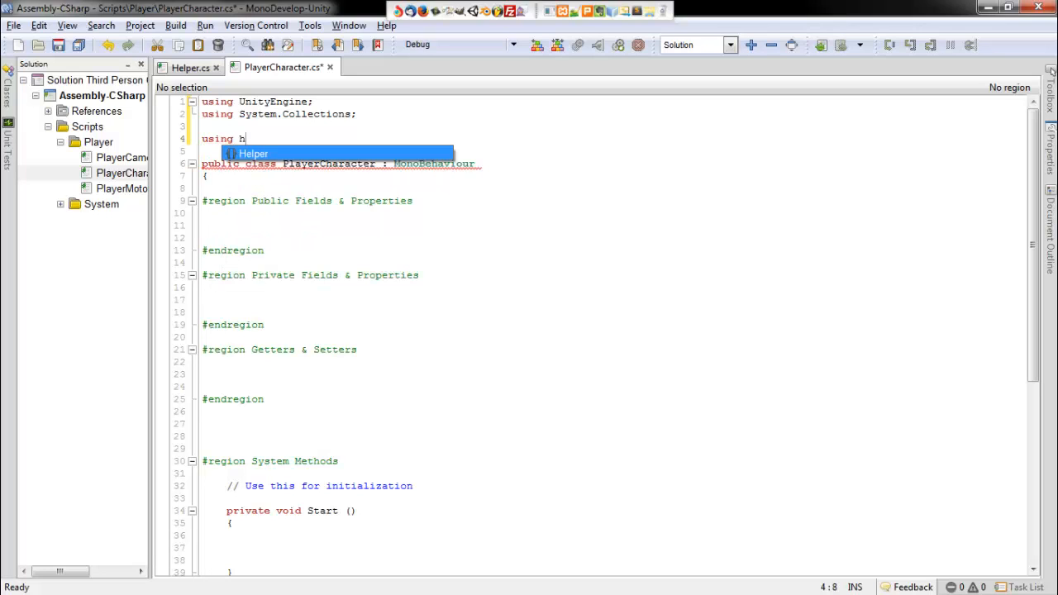
type("elper;")
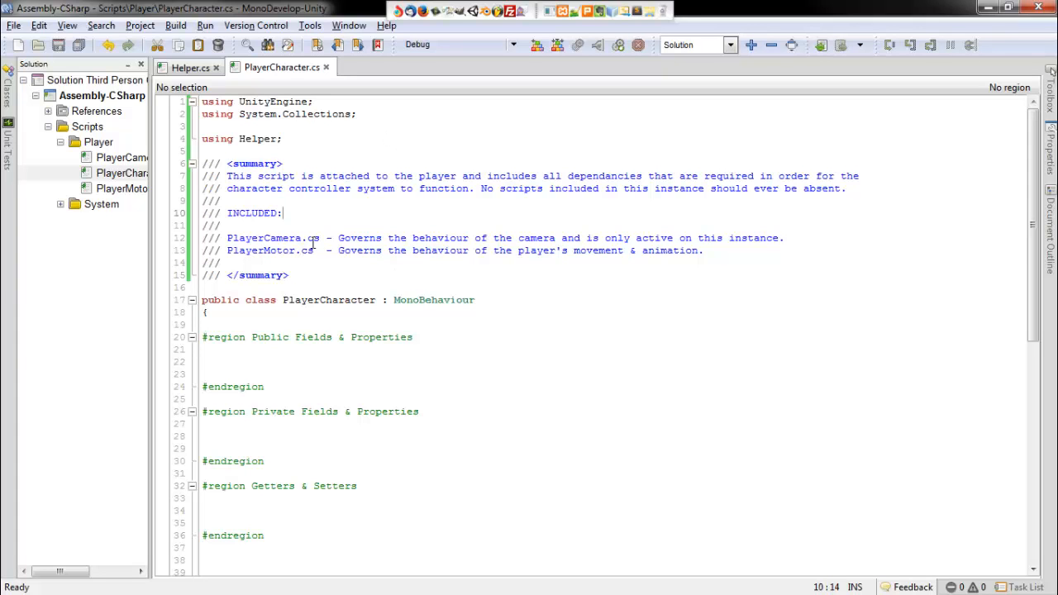
Scroll down to the summary comment above the PlayerCharacter class
scroll("down", 3)
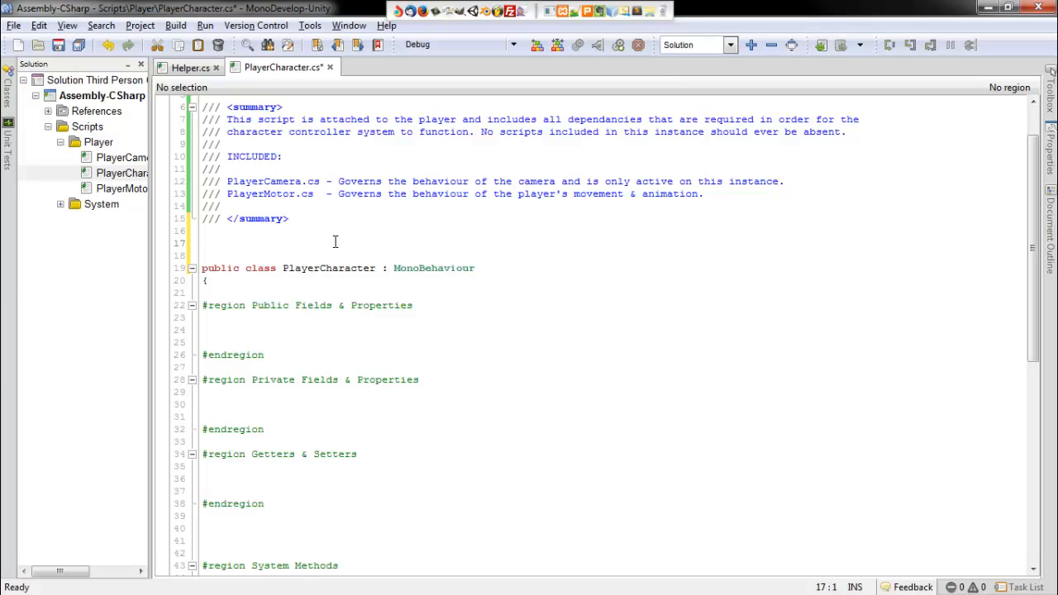
Add RequireComponent attributes for NetworkView and CharacterController above the class
type("[RequireComponent(typeof(NetworkView))]")
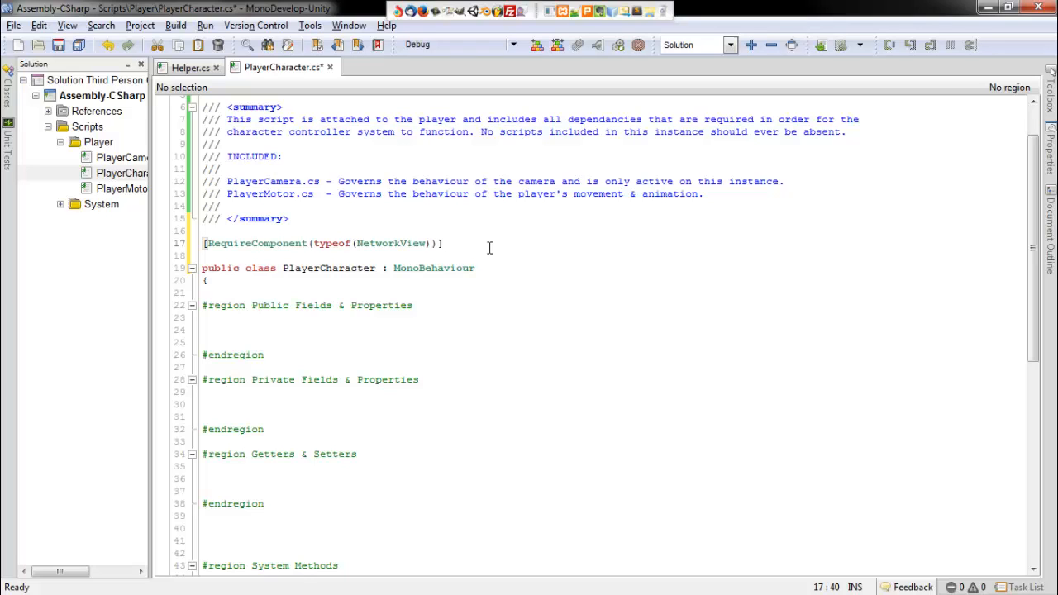
left_click(443, 244)
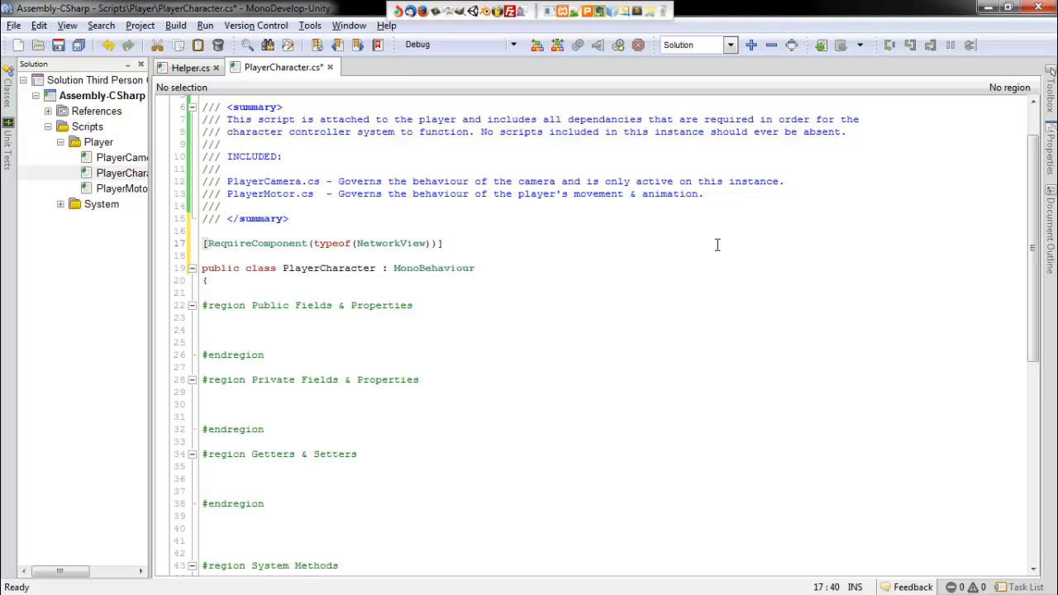
left_click(443, 243)
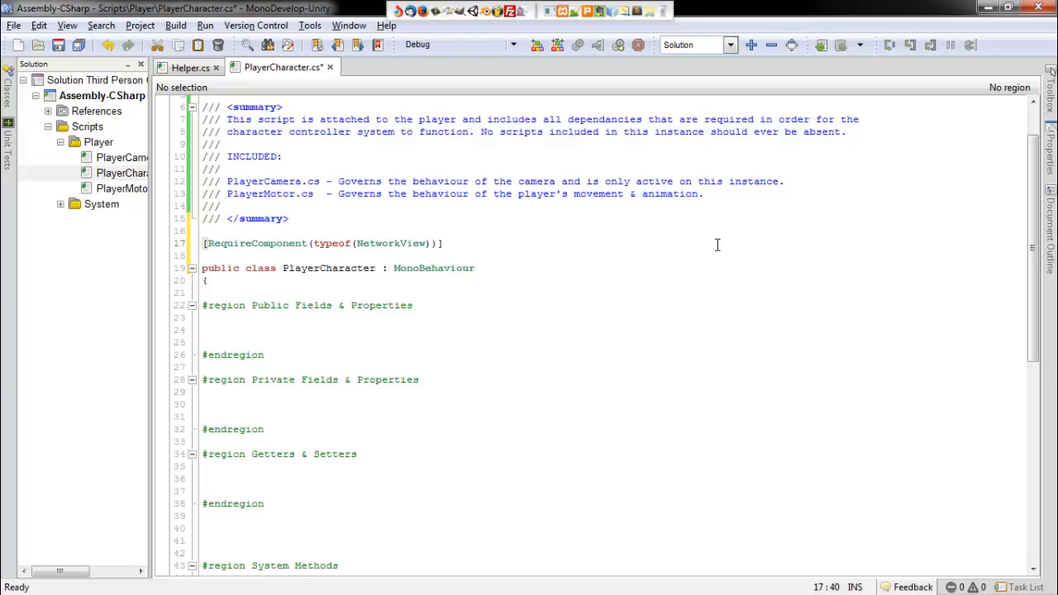
type("[RequireComponent(typeof(CharacterController))]")
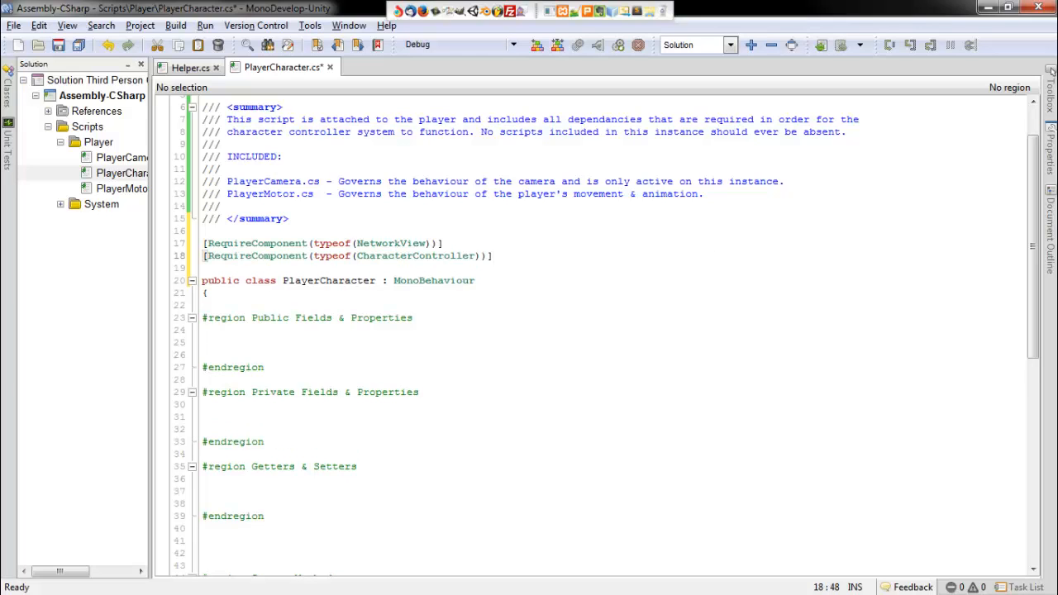
left_click(493, 254)
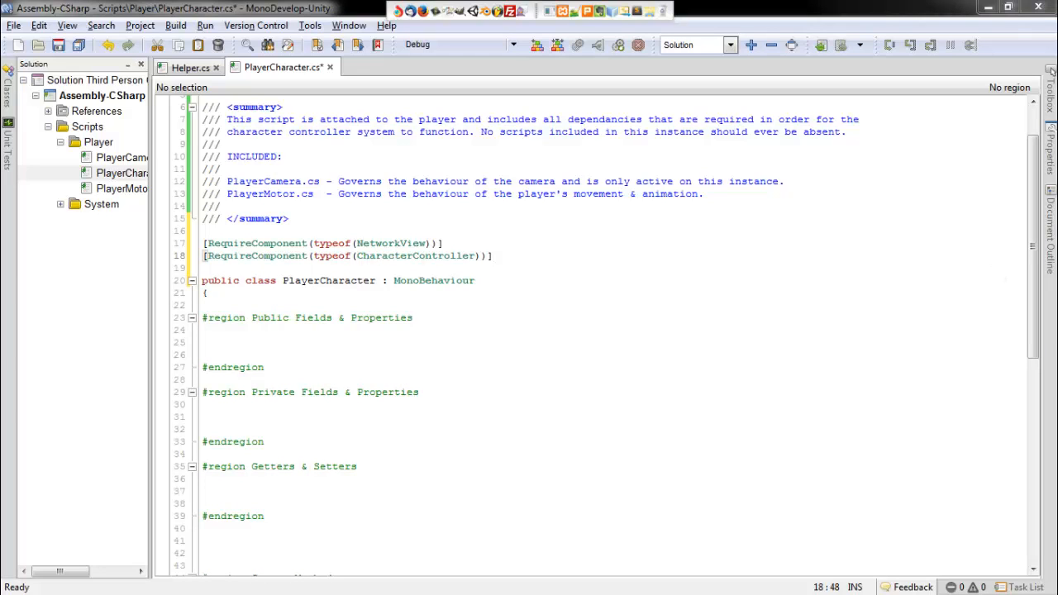
mouse_move(553, 311)
type("[RequireComponent(typeof(Animator))]")
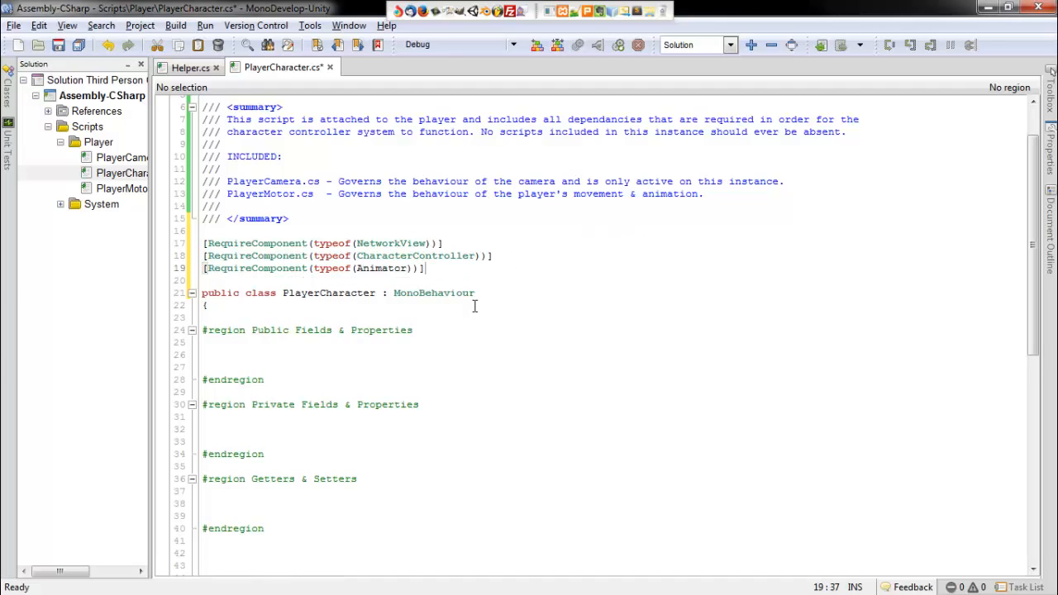
scroll("down", 3)
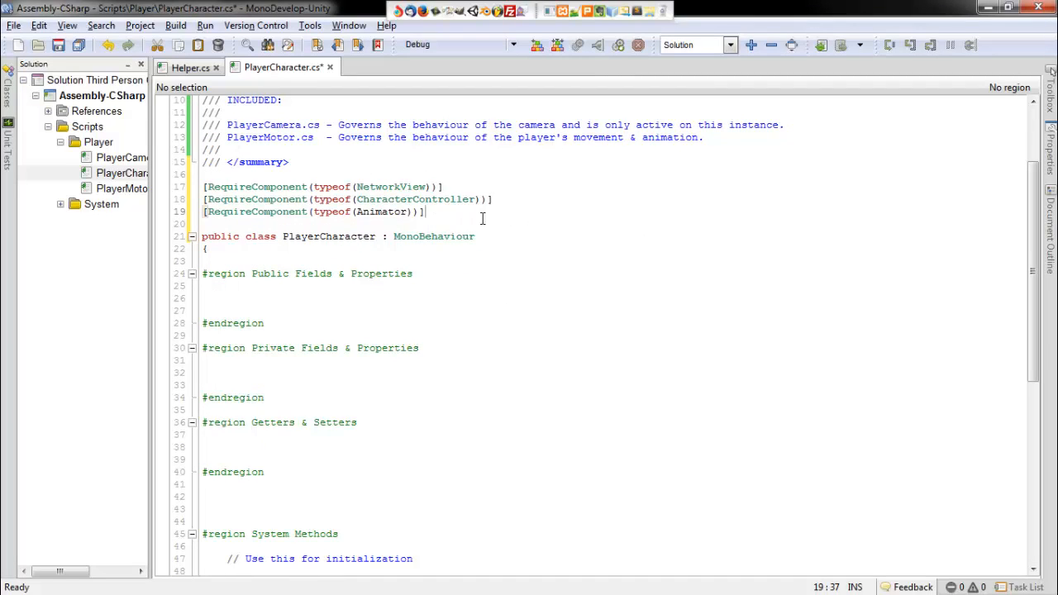
mouse_move(648, 198)
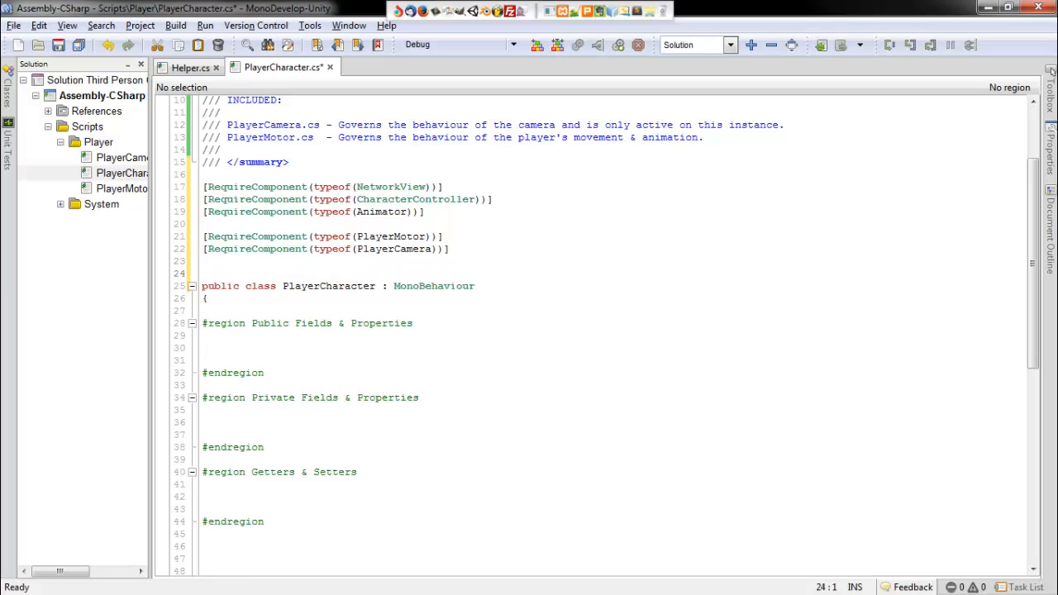
Add an AddComponentMenu attribute and correct its path from API to APP/PlayerCharacter
type("[AddComponentMenu(\"API/PlayerCharacter\")]")
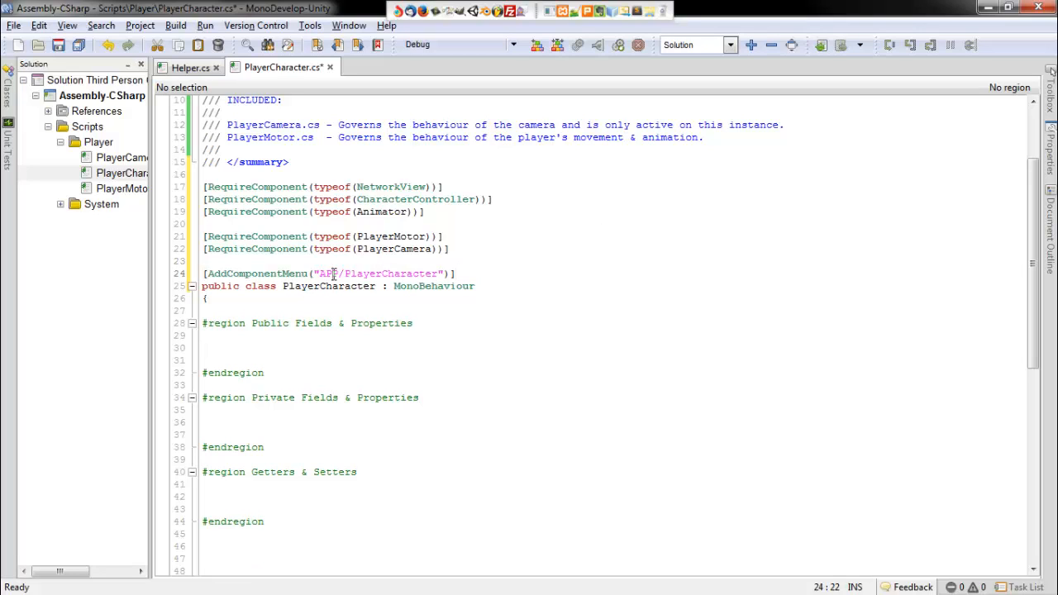
double_click(327, 275)
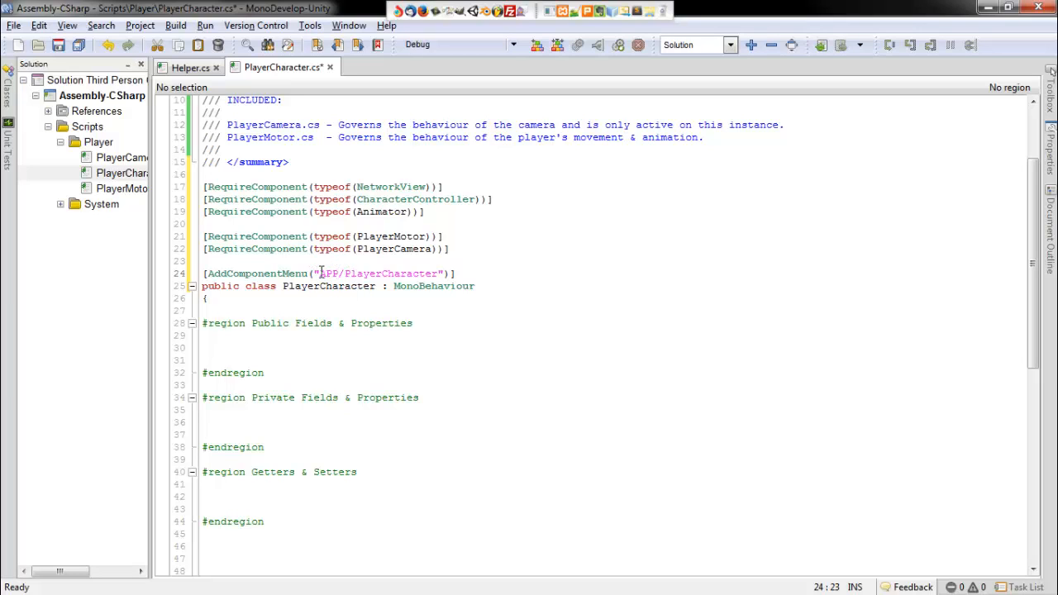
double_click(240, 275)
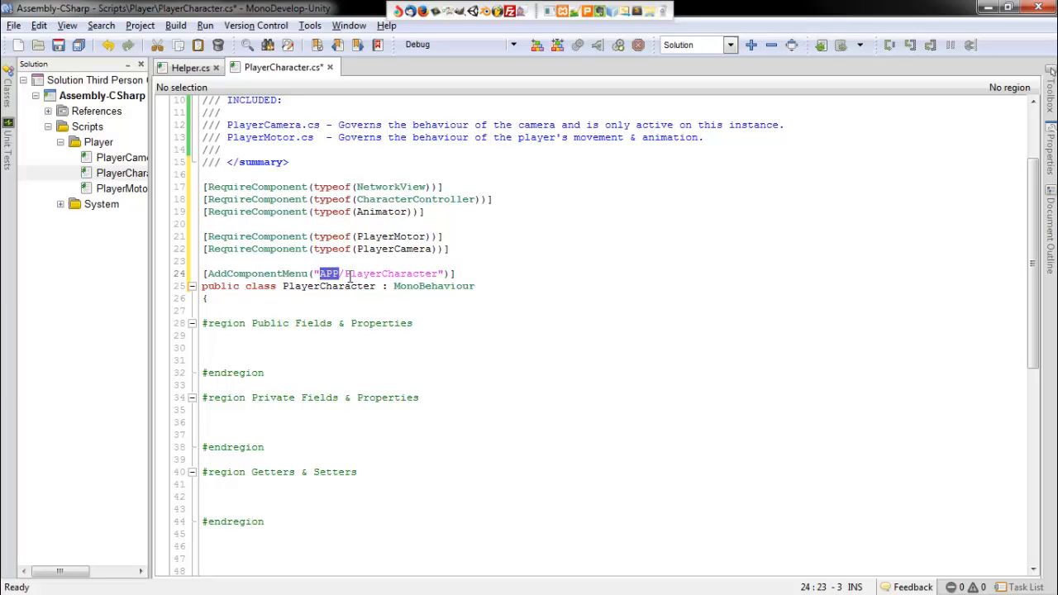
double_click(390, 274)
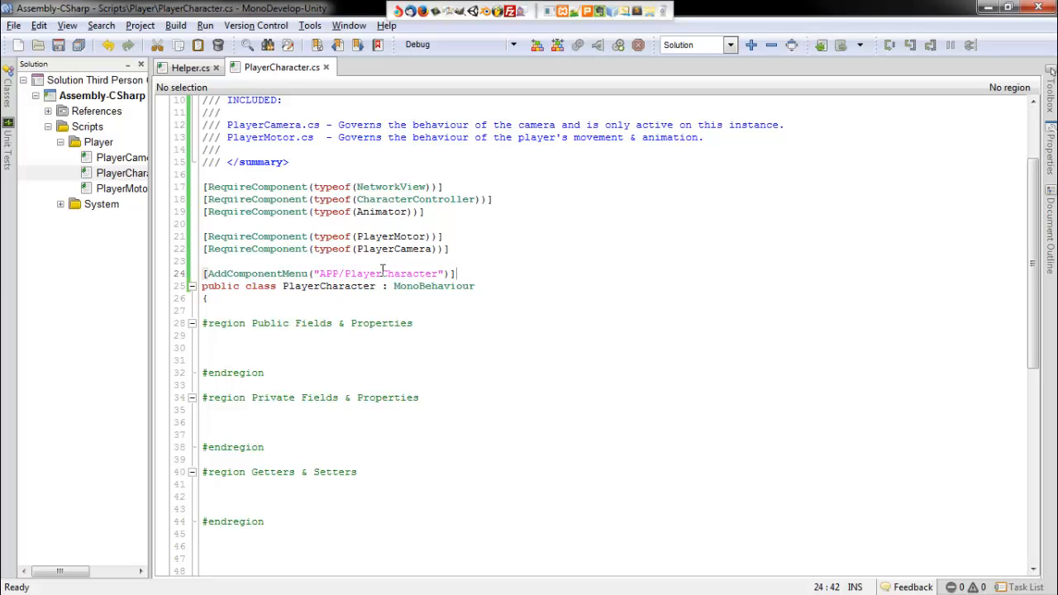
scroll("down", 3)
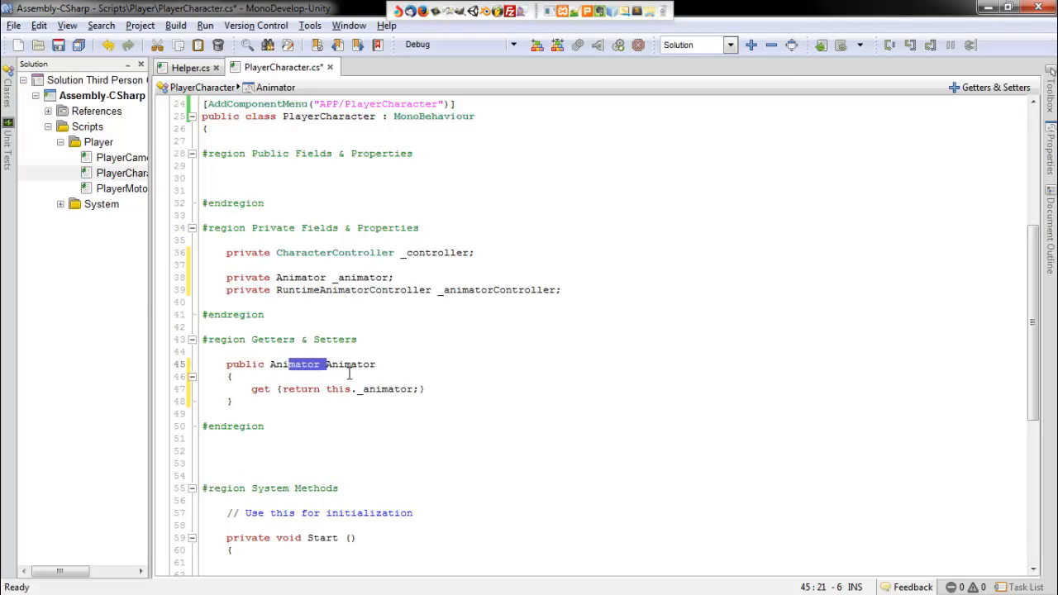
Review the public Animator property and its getter returning this._animator
left_click(249, 364)
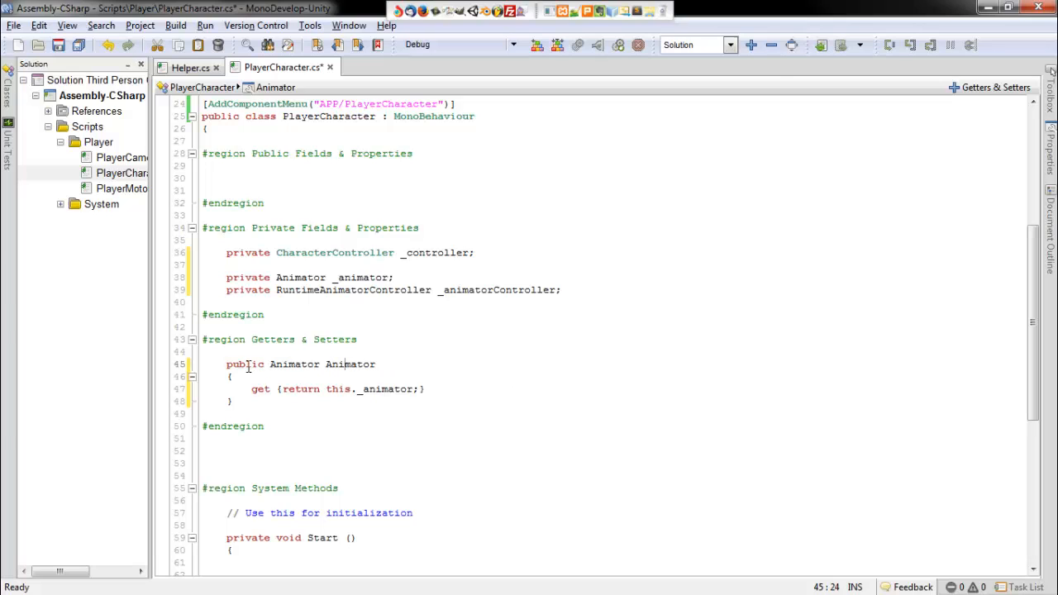
left_click(228, 364)
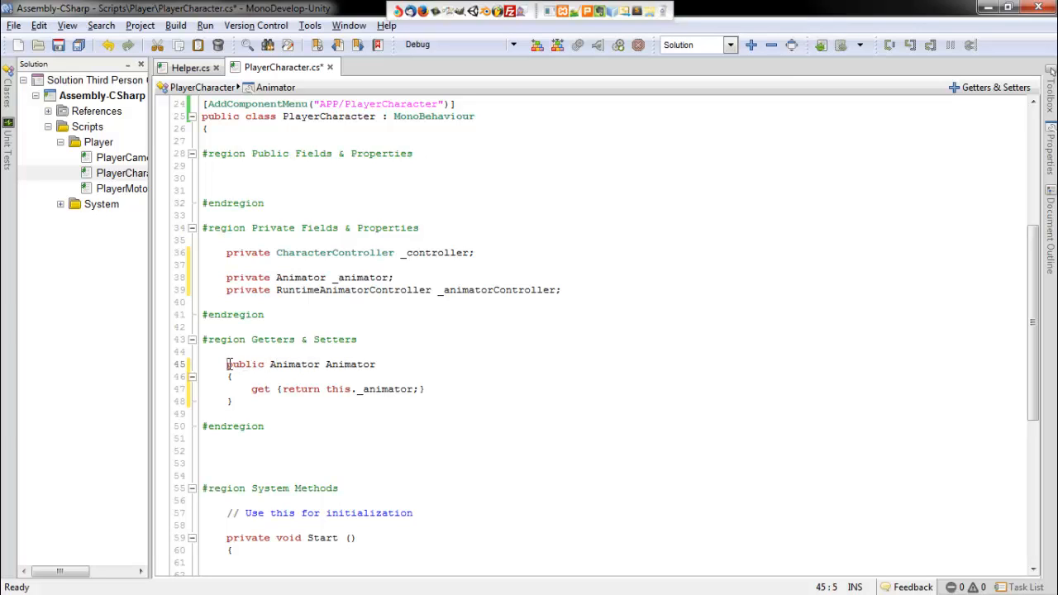
double_click(294, 364)
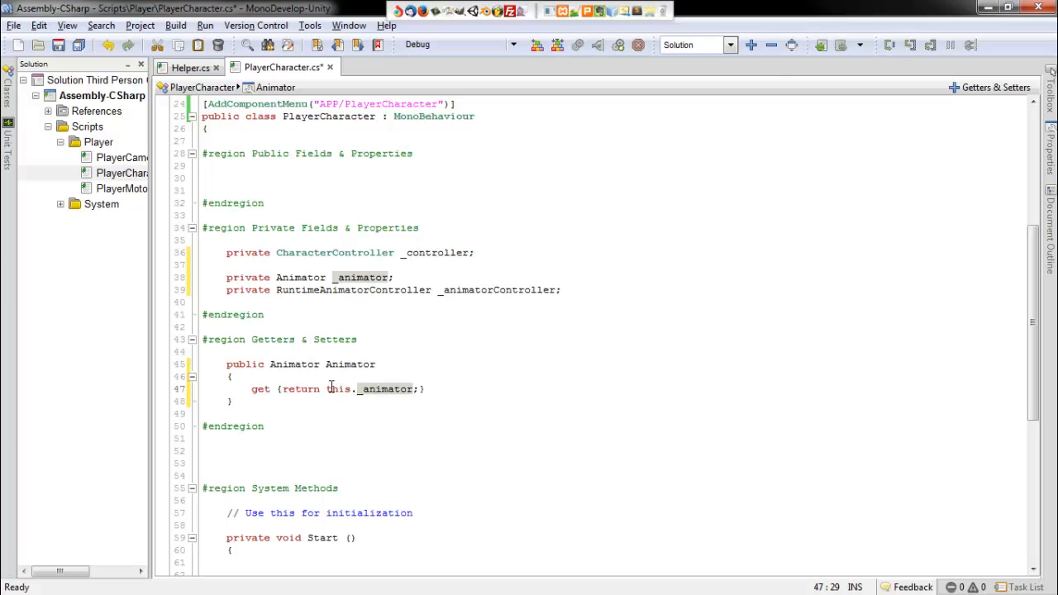
left_click(327, 389)
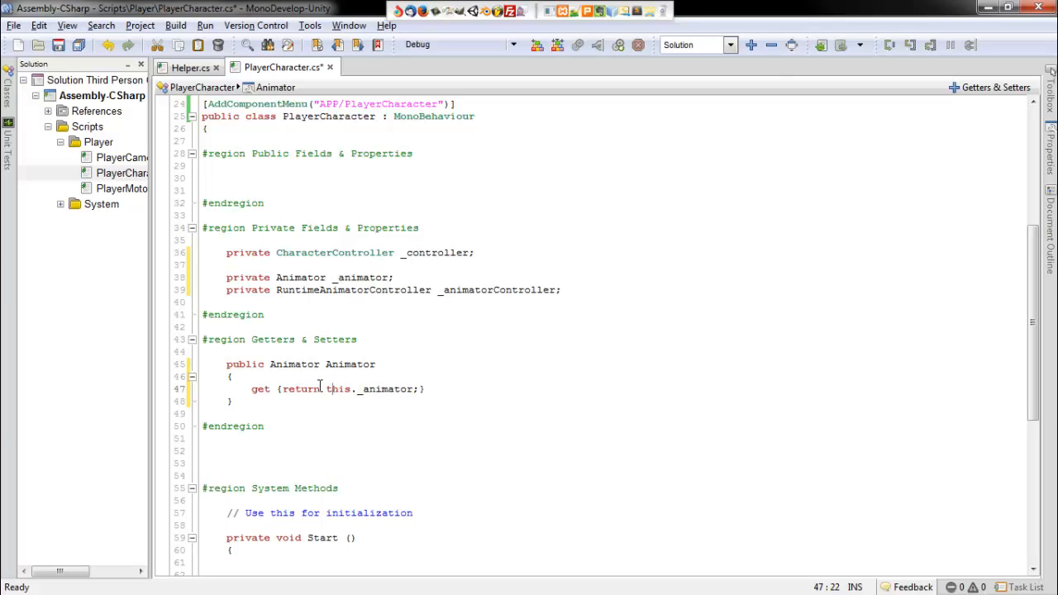
left_click_drag(324, 389, 420, 389)
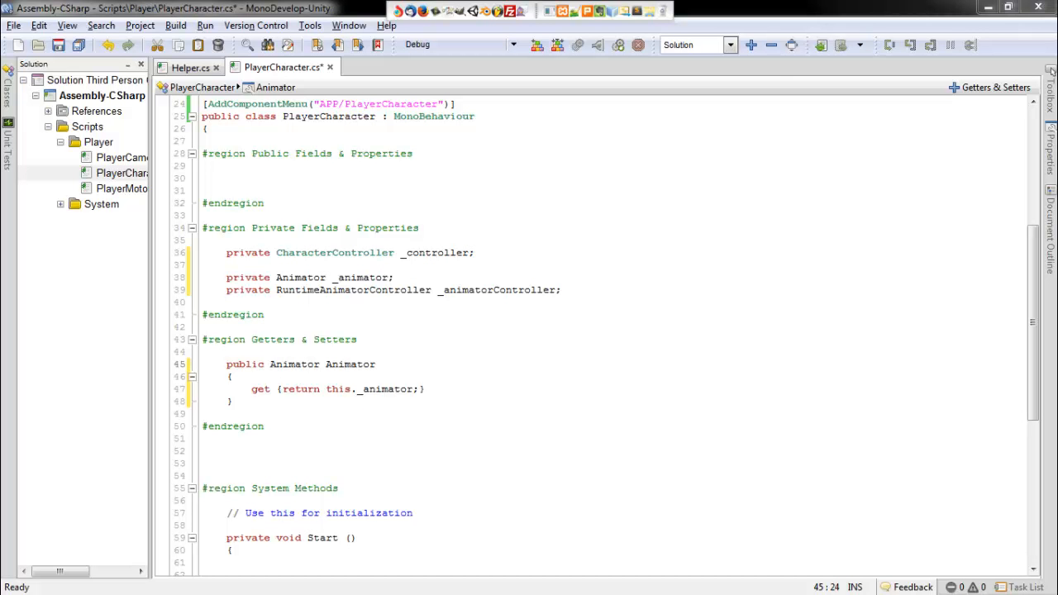
Add a Controller getter returning _controller with XML summary comments on both properties
left_click(339, 406)
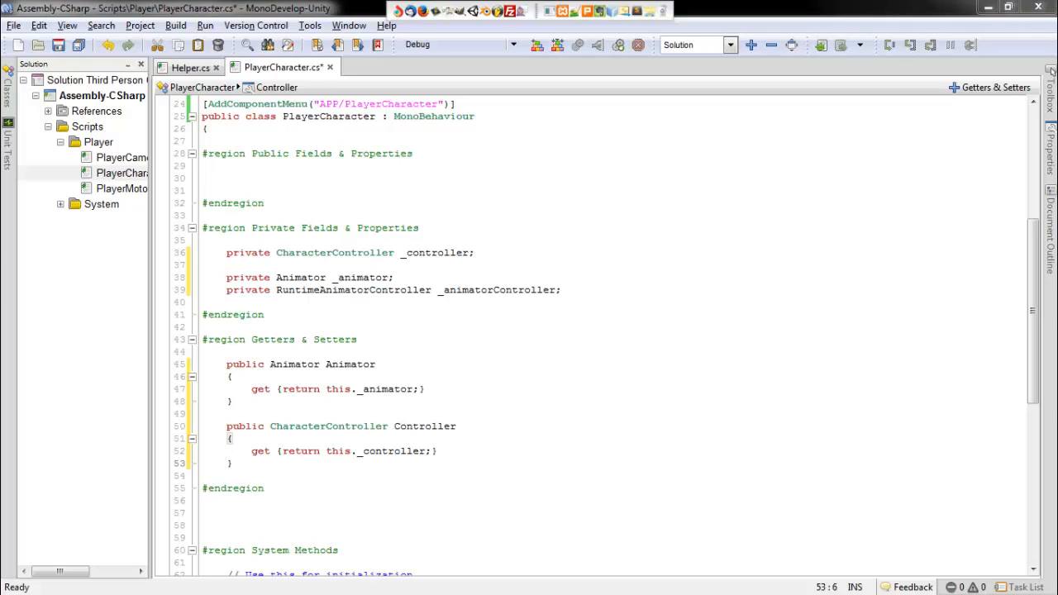
mouse_move(251, 358)
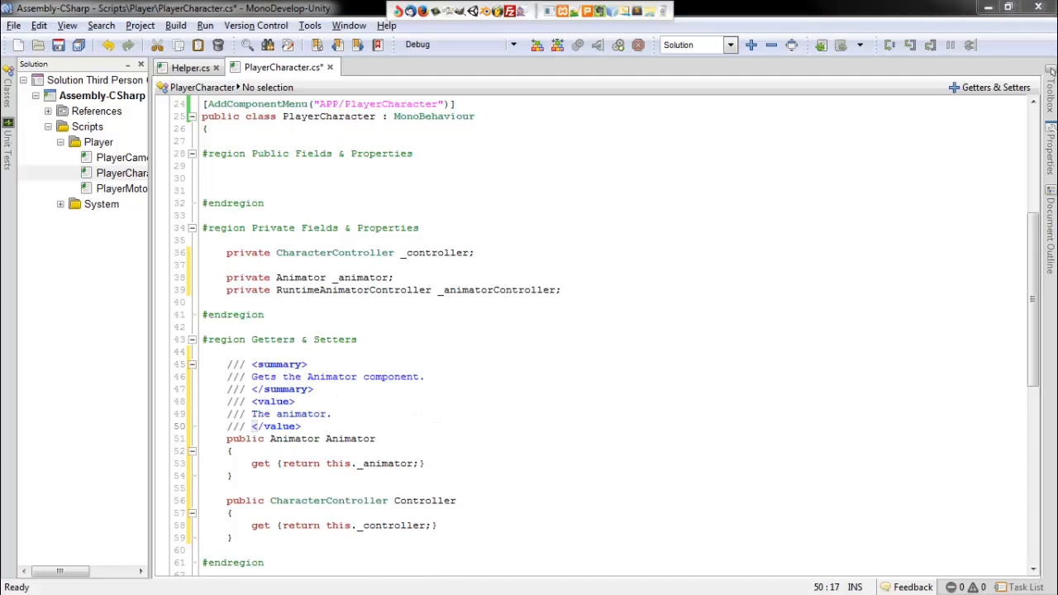
left_click(404, 488)
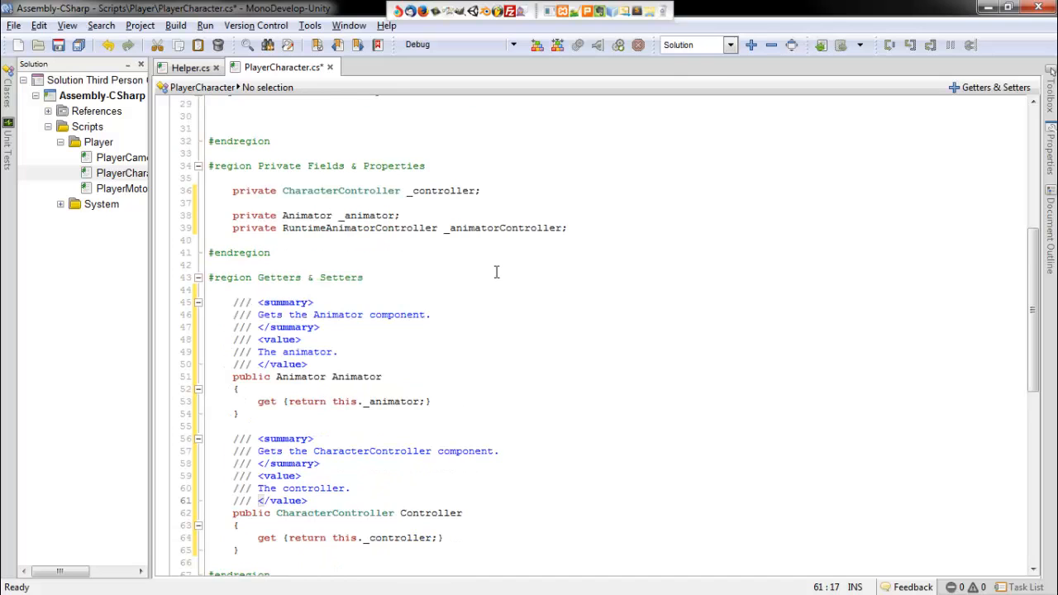
scroll("down", 3)
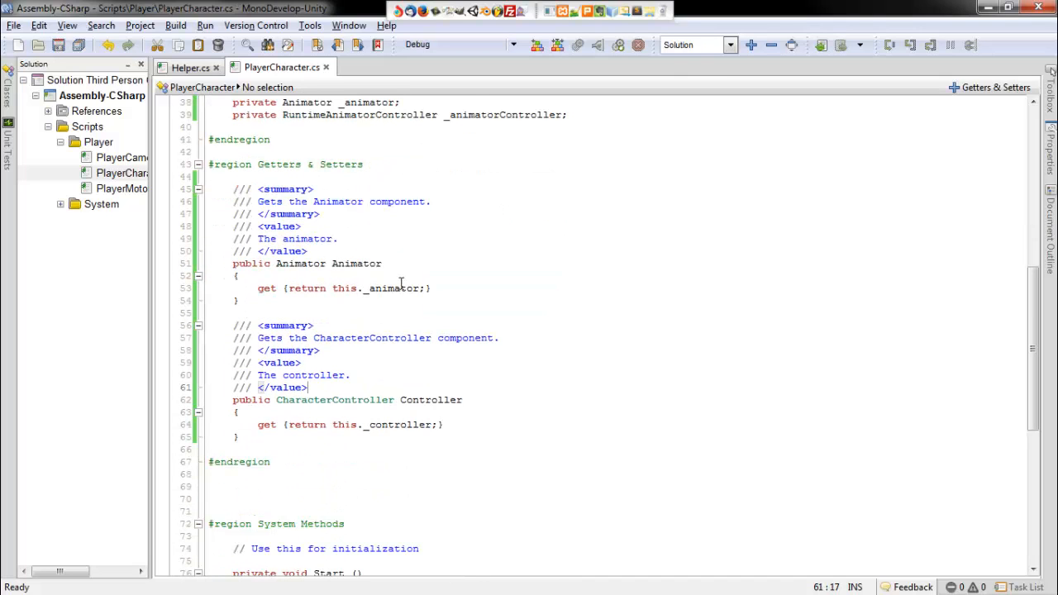
scroll("down", 3)
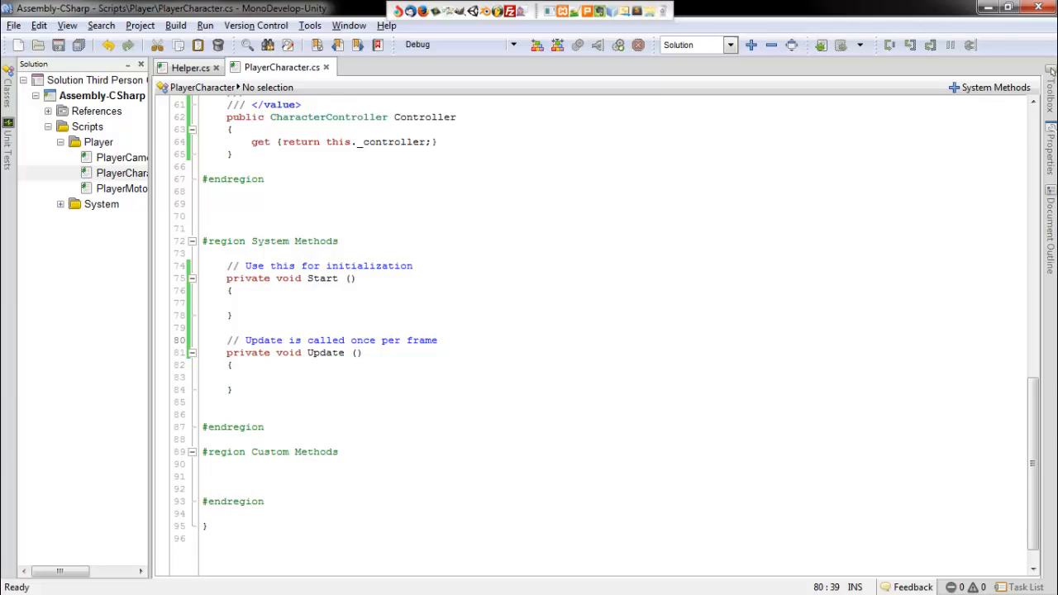
left_click(248, 303)
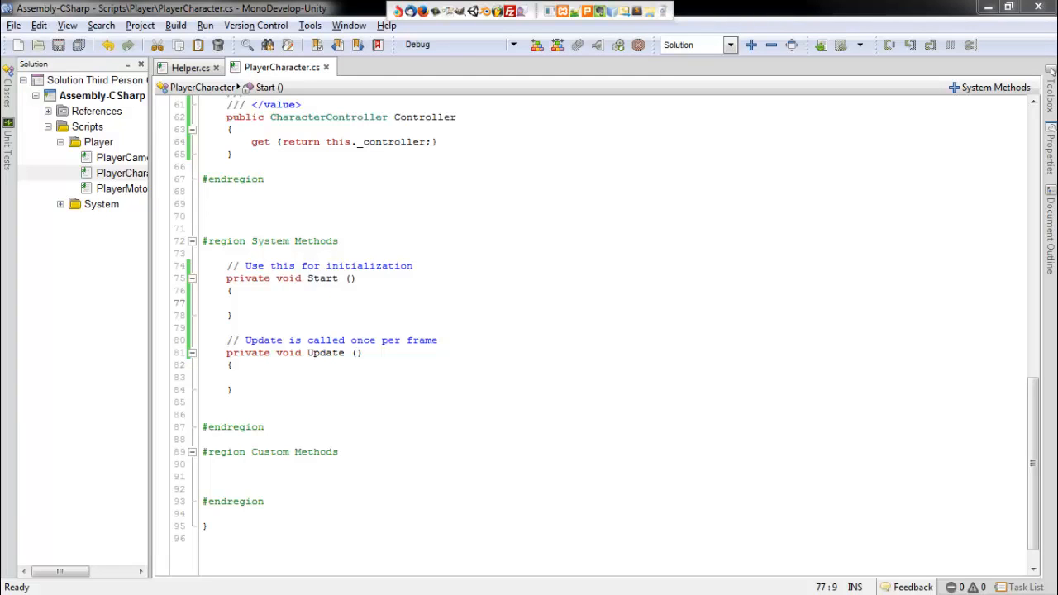
mouse_move(168, 205)
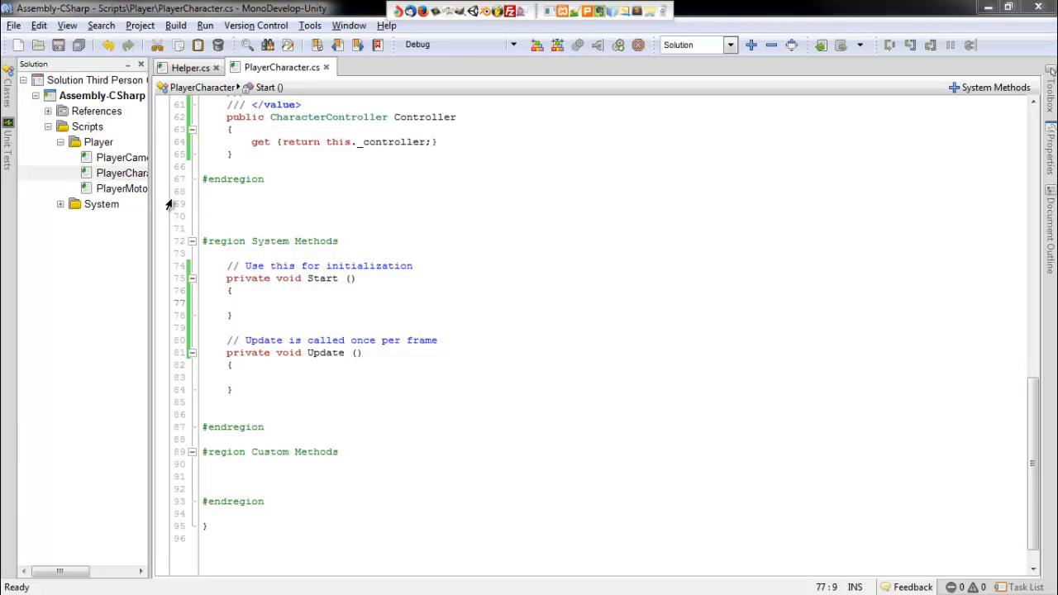
Add an Awake method fetching the Animator and CharacterController via GetComponent
left_click(338, 241)
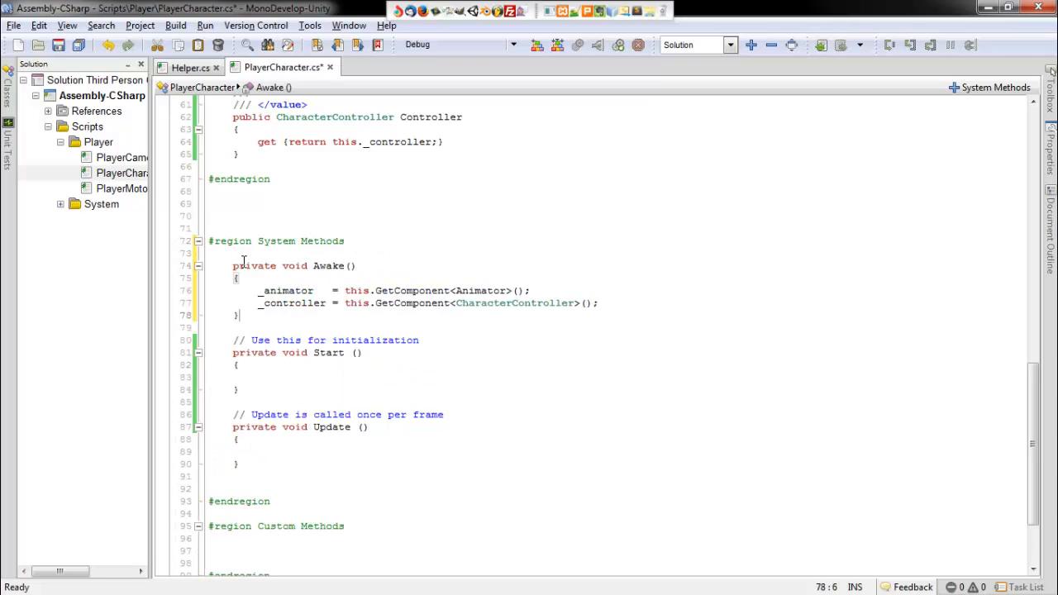
double_click(288, 291)
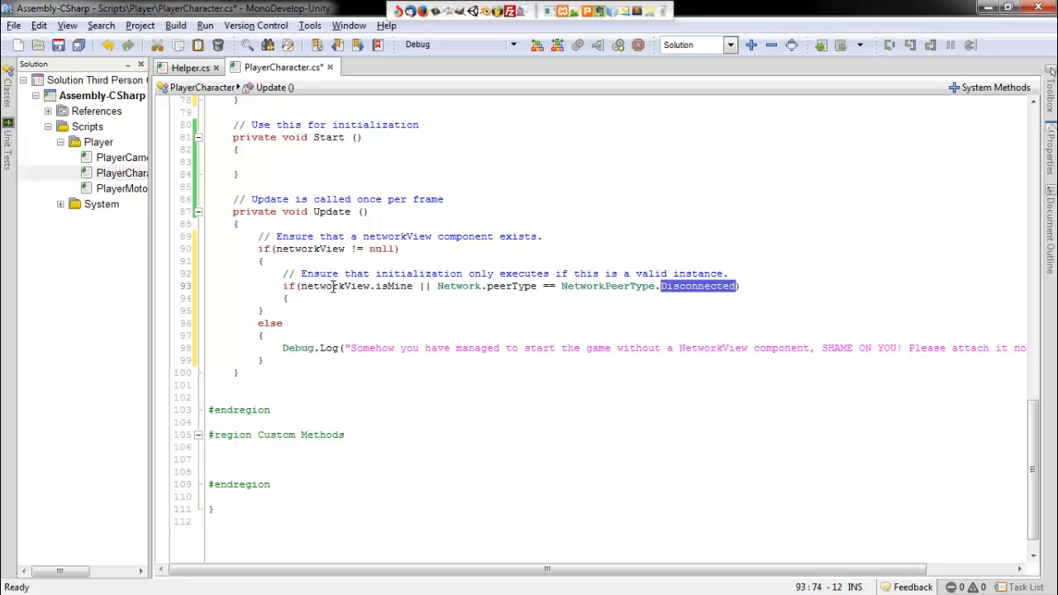
Check networkView.isMine or NetworkPeerType.Disconnected inside Update's networkView test
double_click(337, 286)
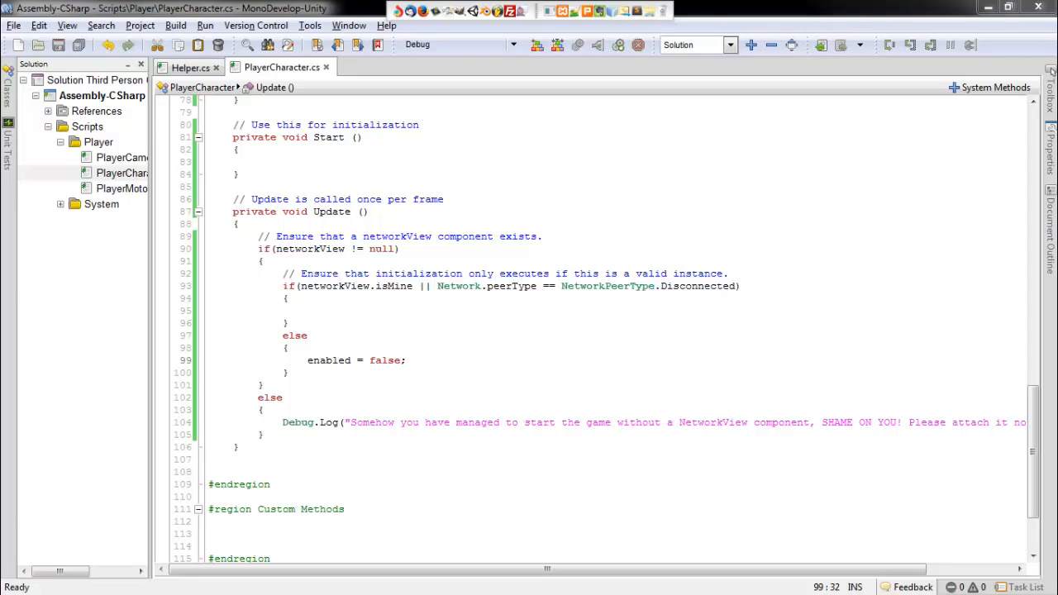
left_click(308, 311)
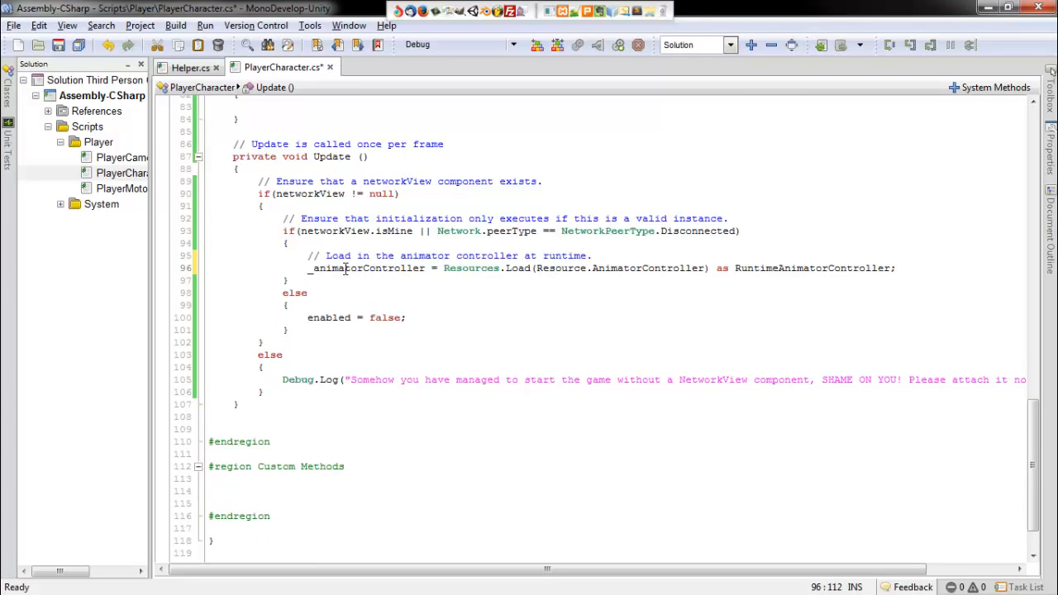
double_click(367, 268)
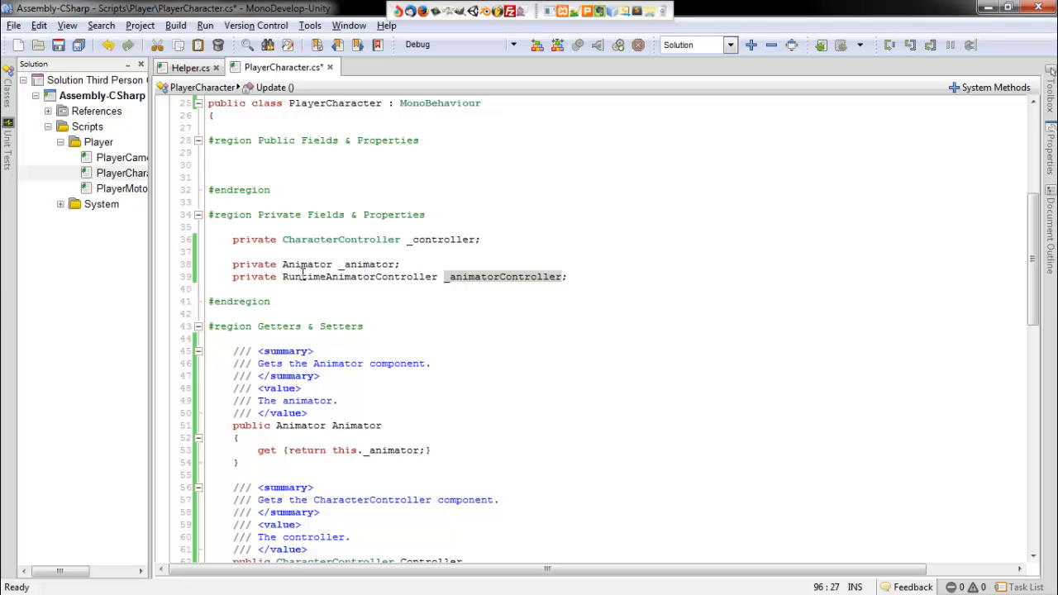
double_click(359, 278)
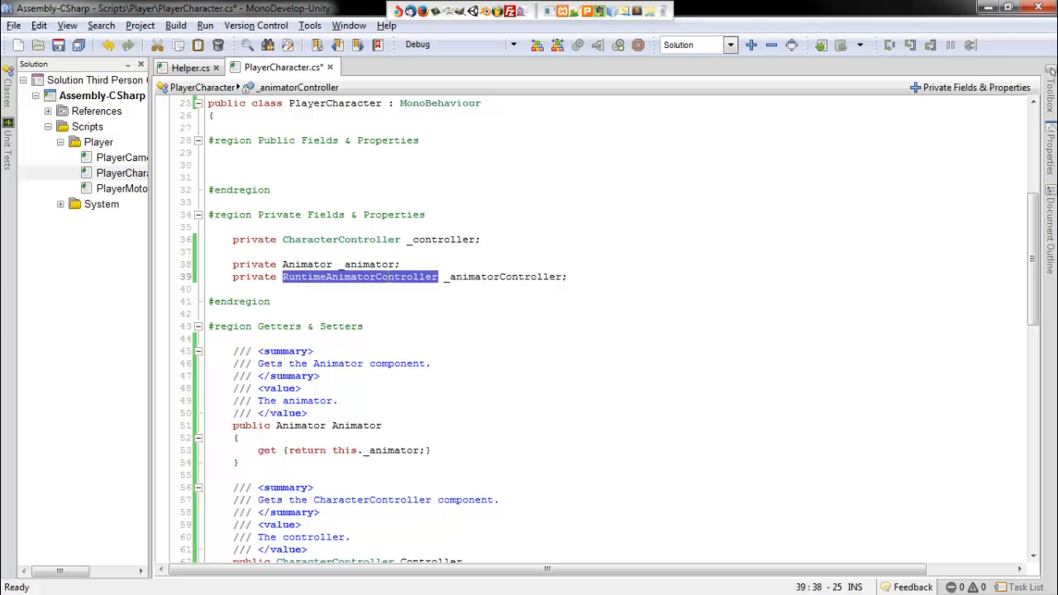
scroll("down", 3)
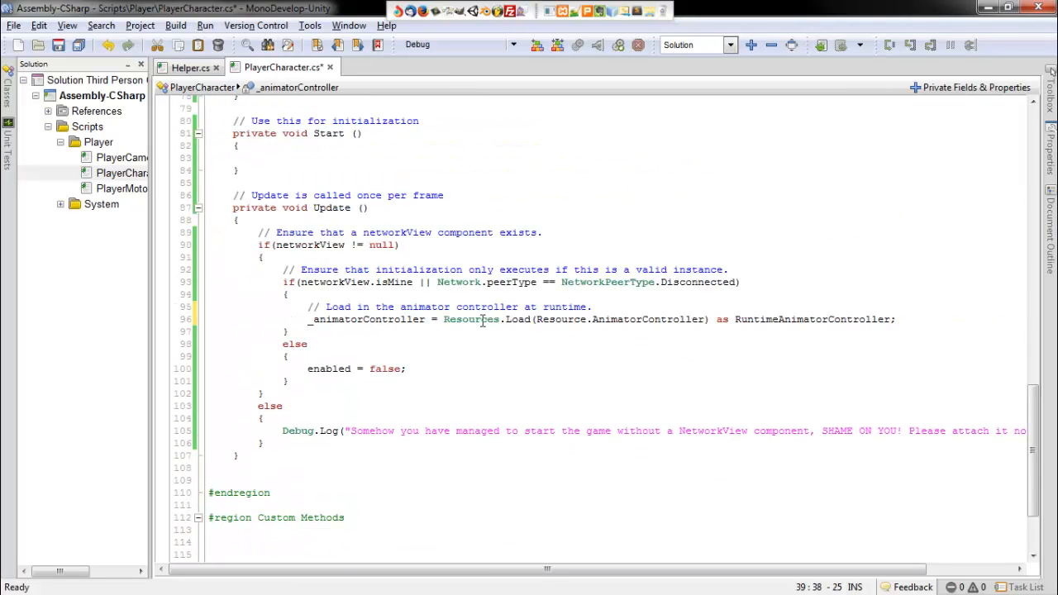
left_click(538, 320)
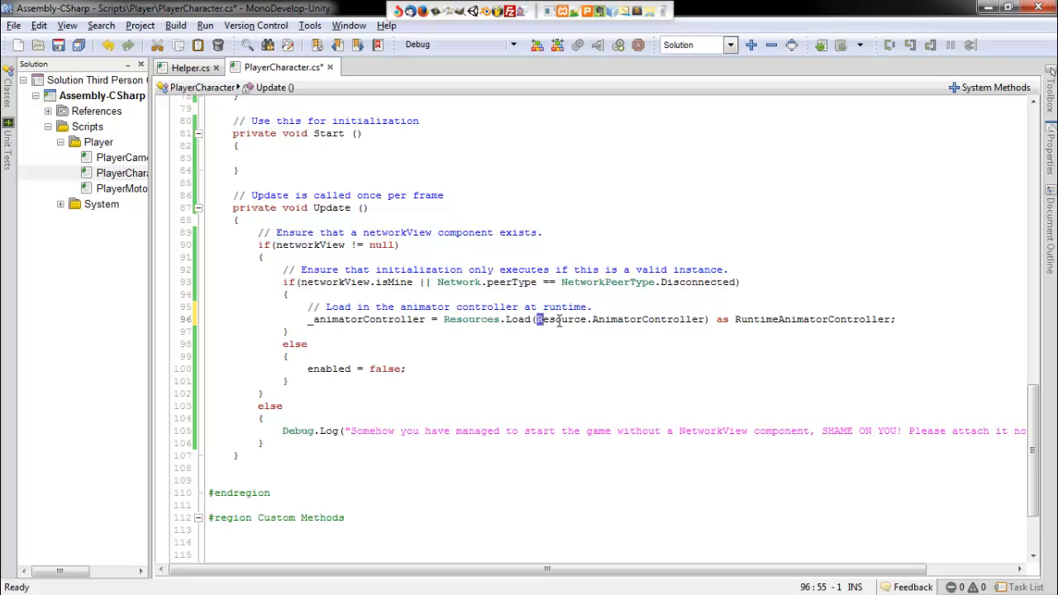
double_click(561, 319)
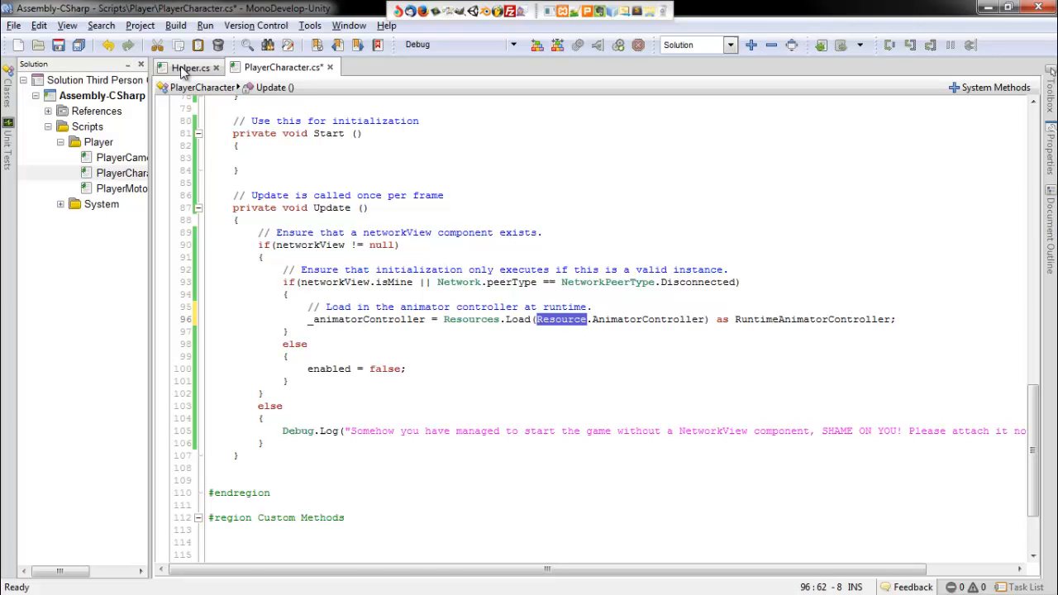
left_click(188, 66)
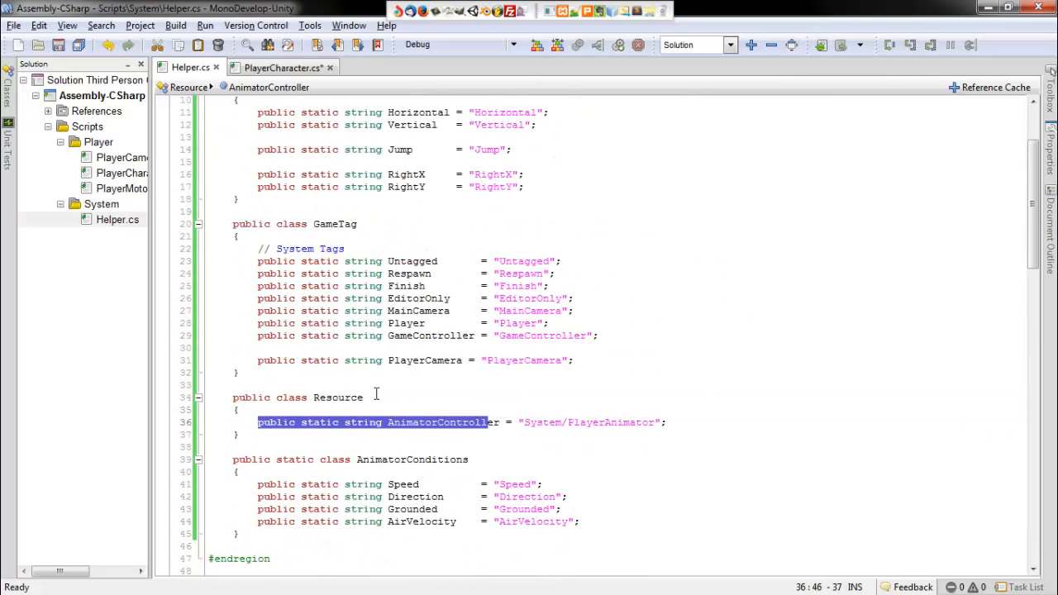
left_click(281, 66)
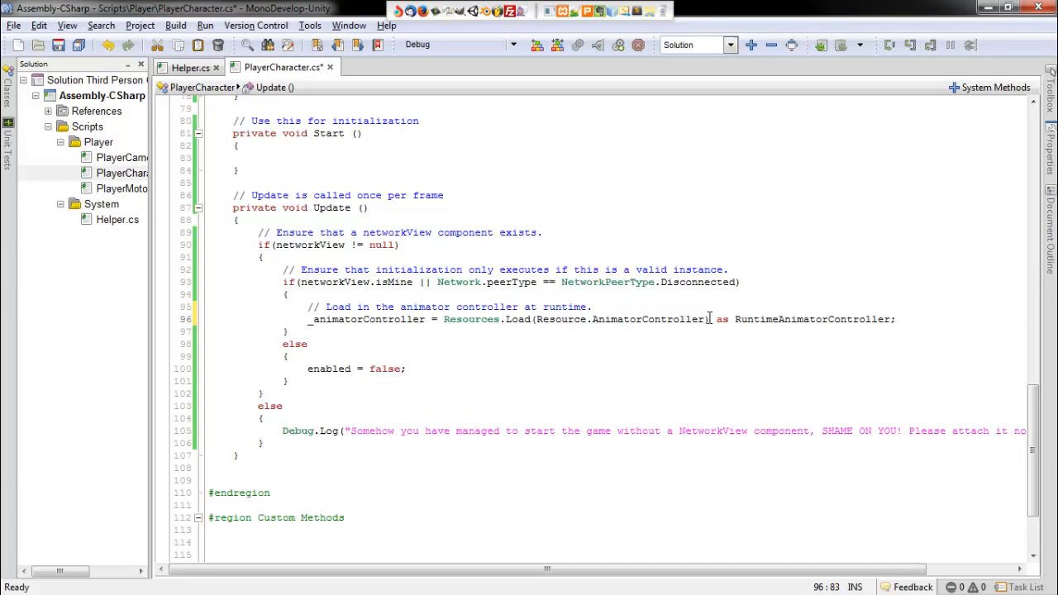
Assign _animatorController to _animator.runtimeAnimatorController after the Resources.Load line
left_click_drag(713, 320, 895, 319)
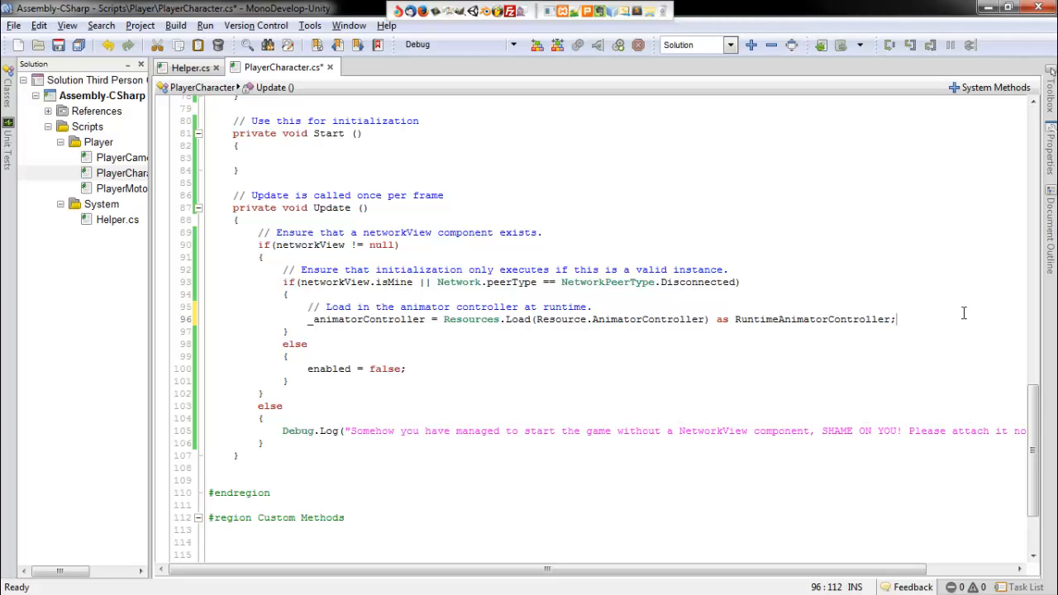
type("_animator.runtimeAnimatorController = _animatorController;")
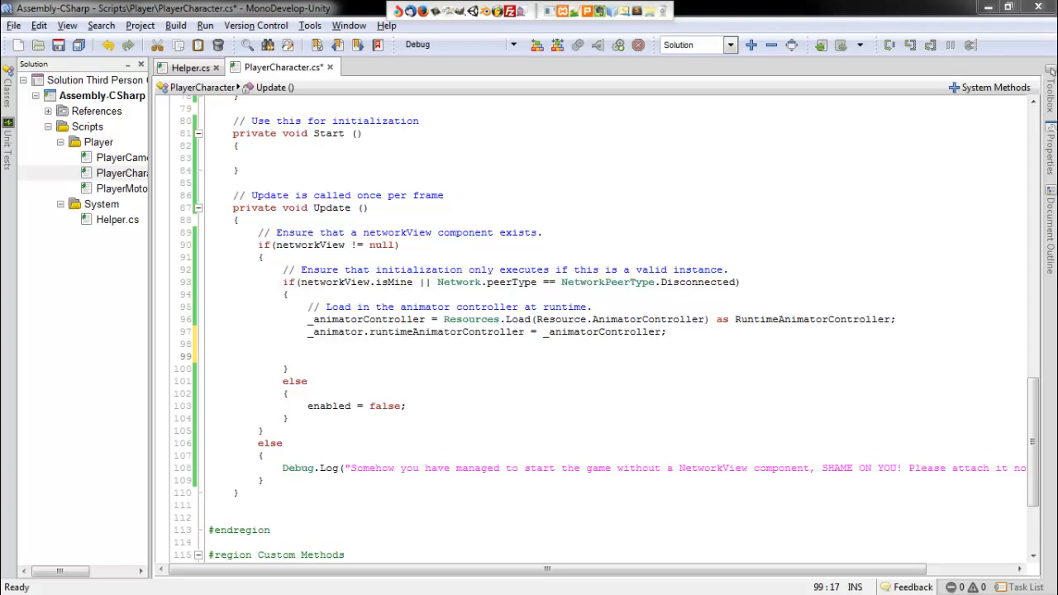
left_click(307, 343)
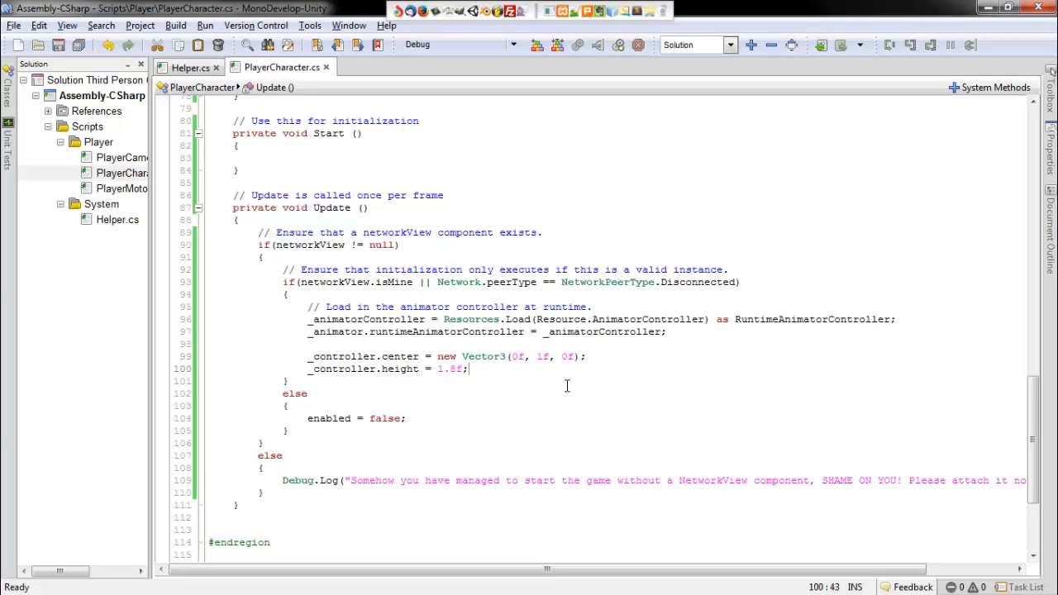
scroll("down", 3)
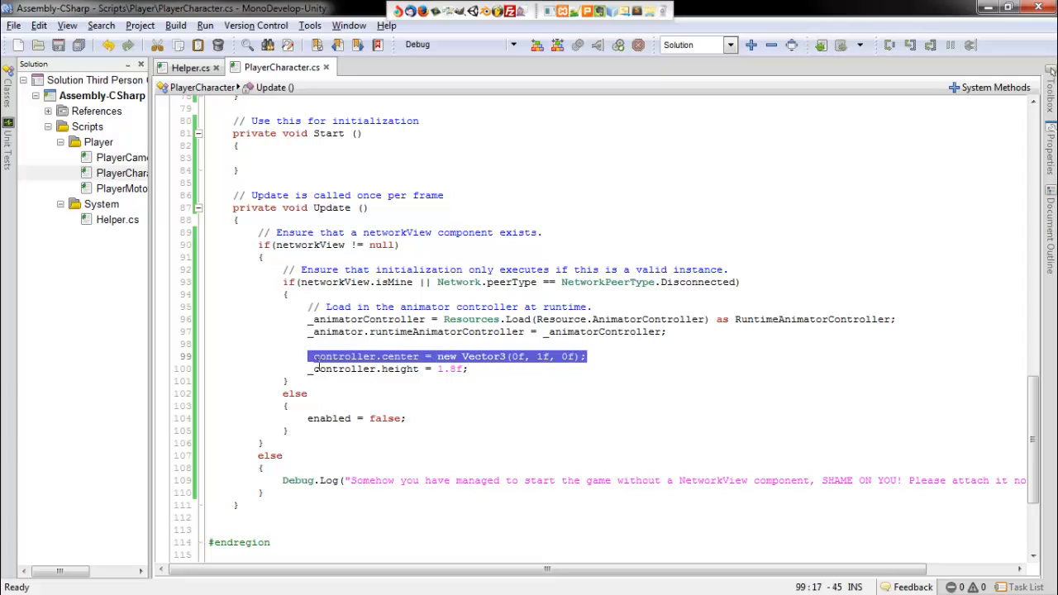
left_click(468, 369)
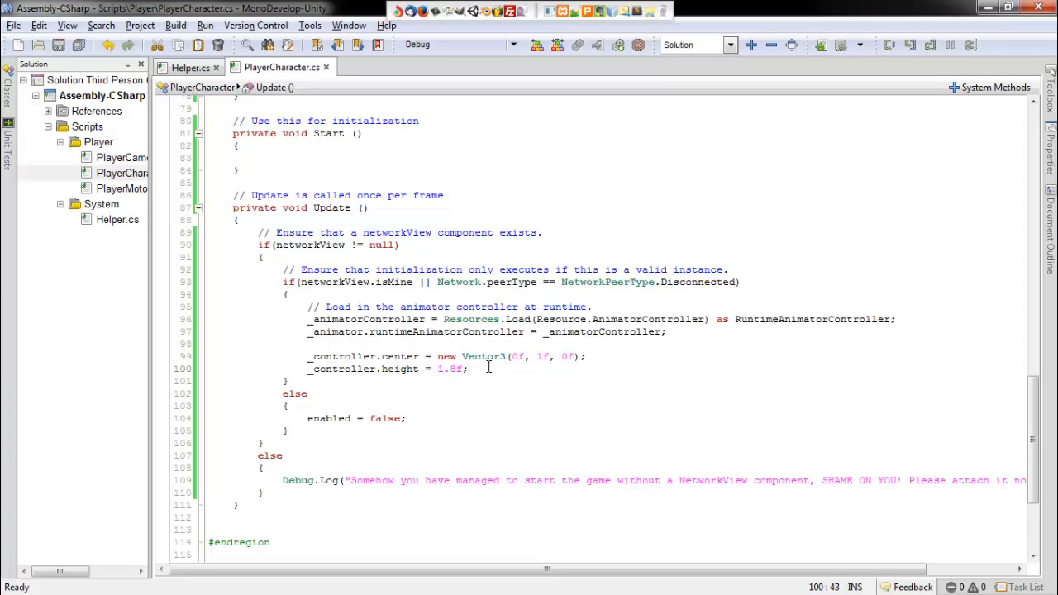
mouse_move(556, 377)
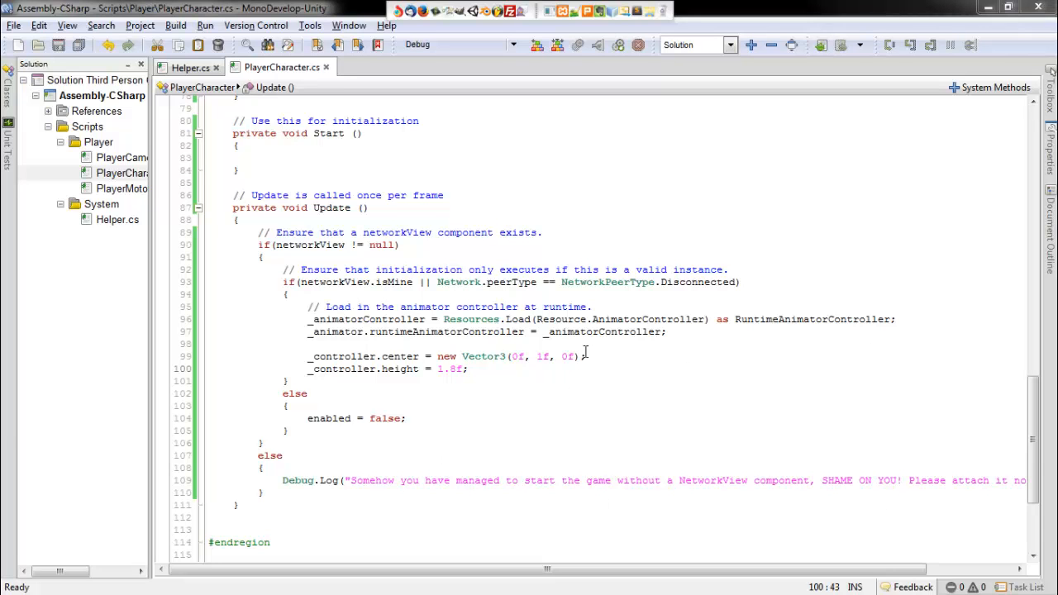
scroll("up", 3)
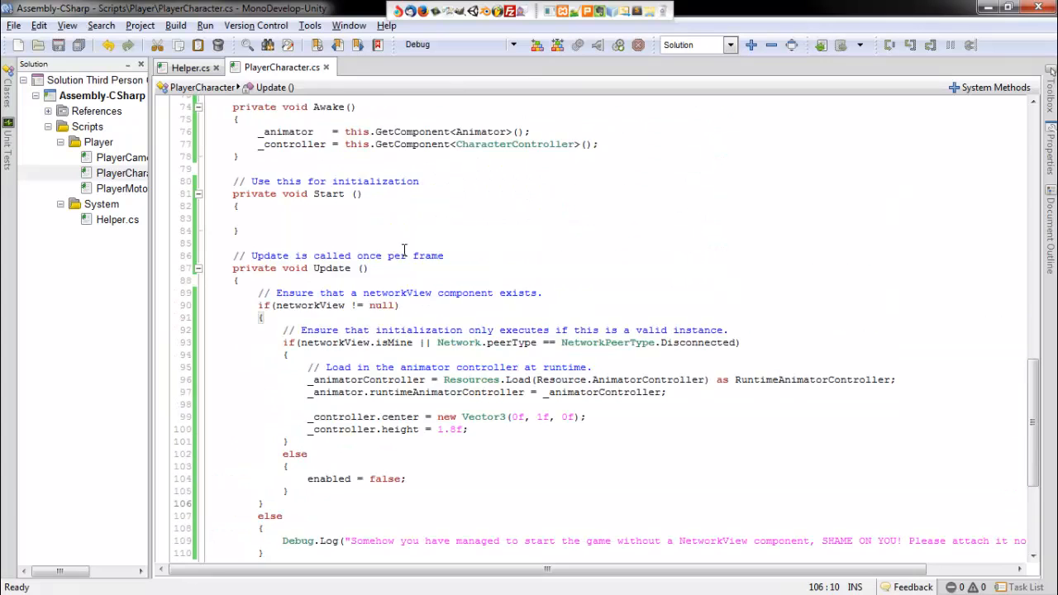
Place the networkView check and animator setup in Start, then delete the empty Update method
scroll("down", 3)
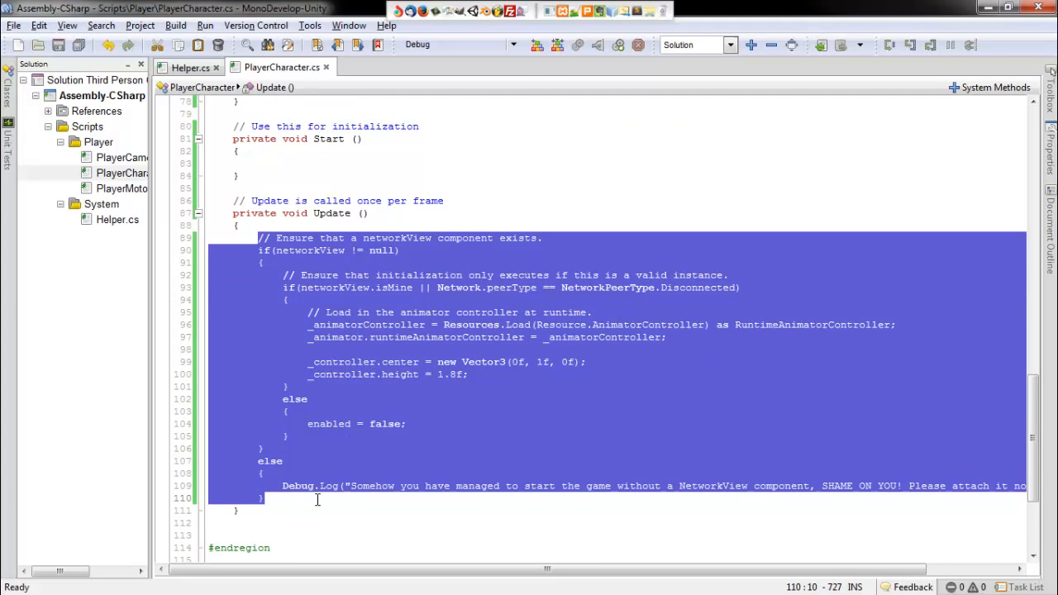
key("Delete")
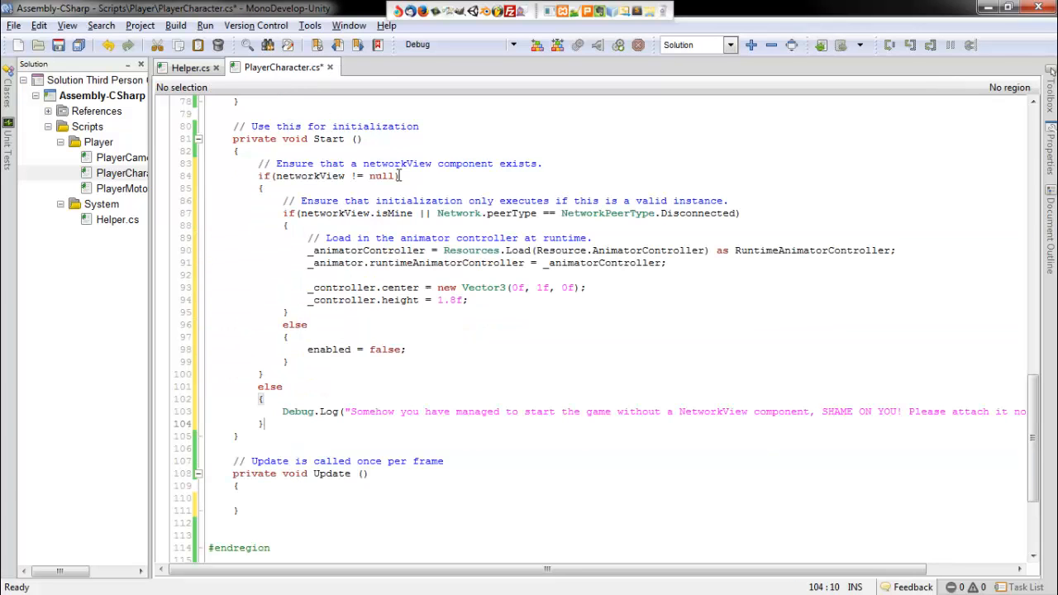
scroll("down", 3)
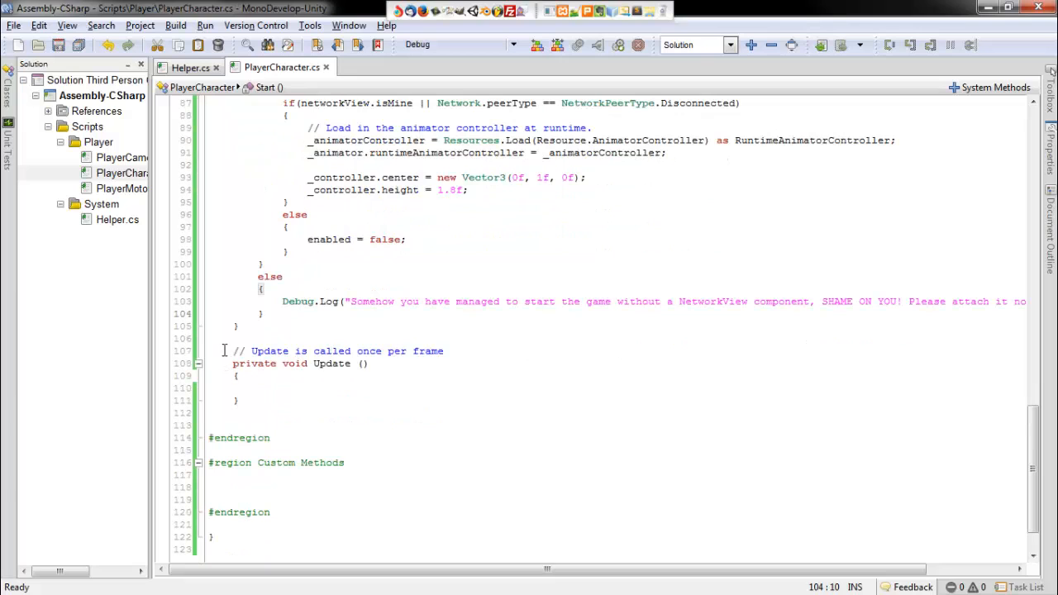
left_click_drag(234, 350, 240, 402)
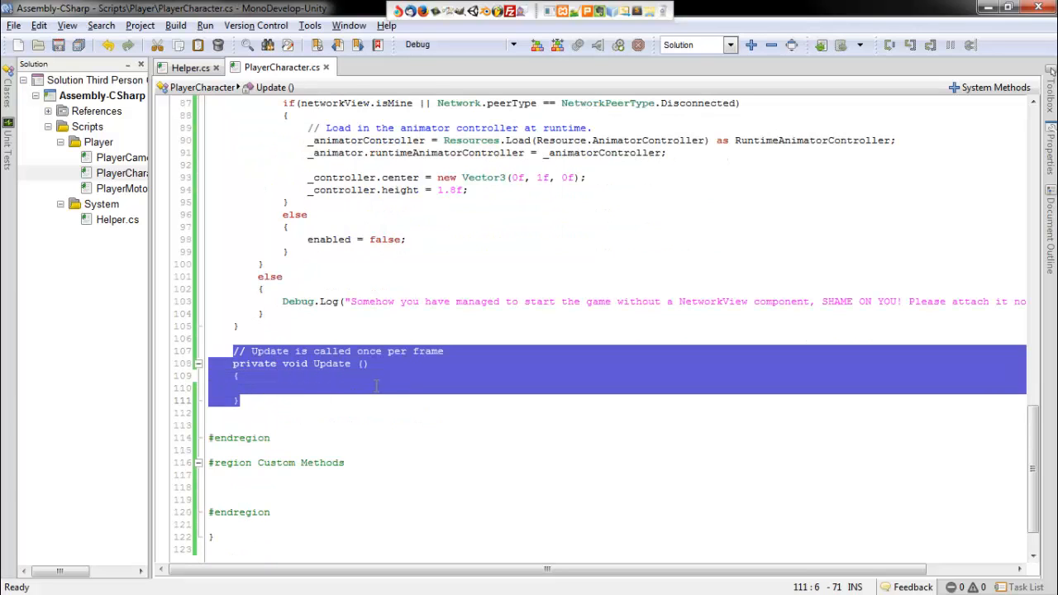
key("Delete")
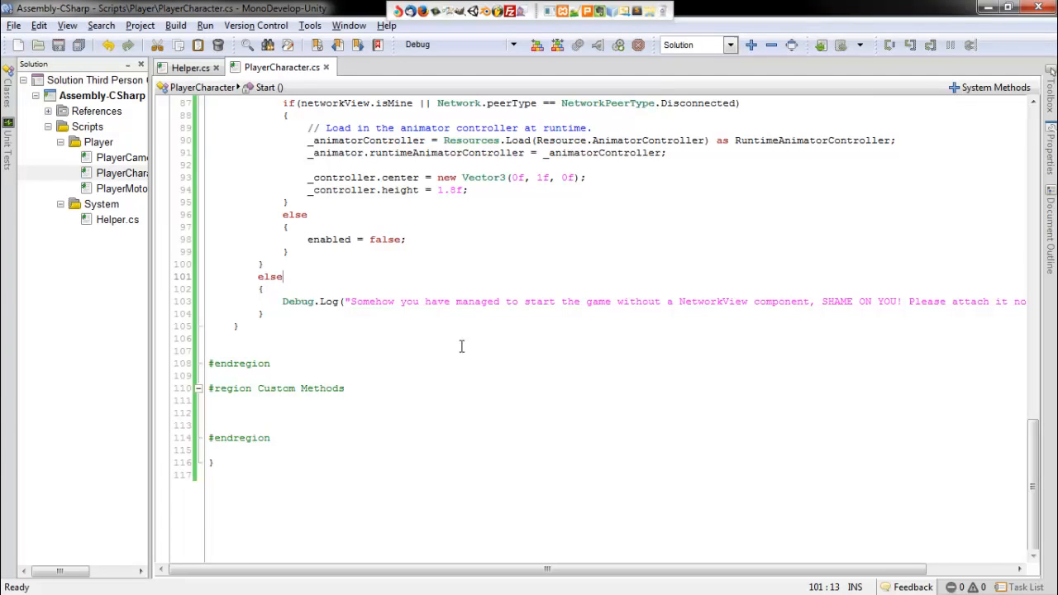
scroll("up", 3)
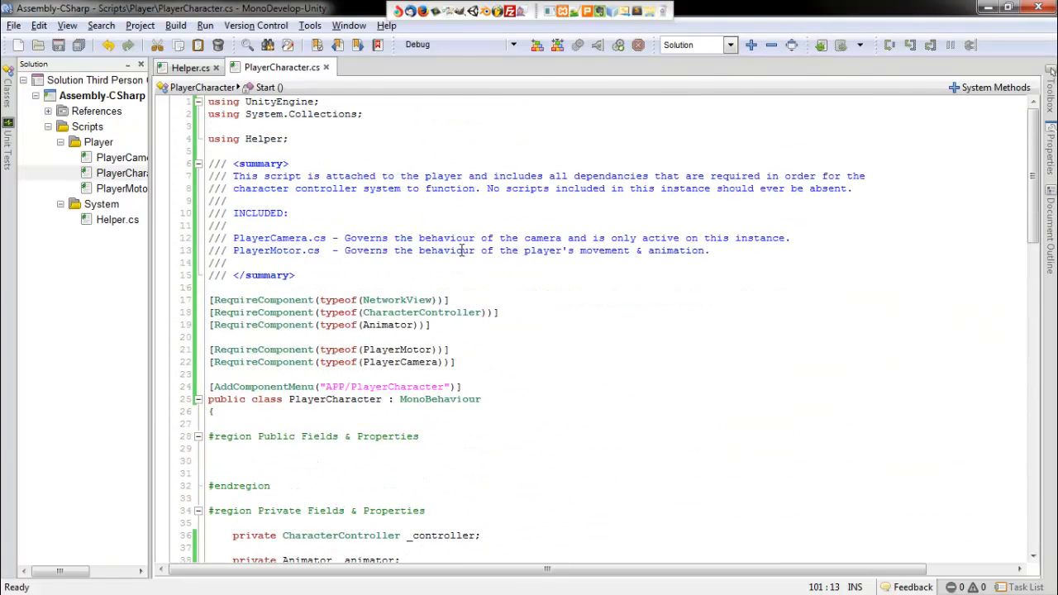
scroll("down", 3)
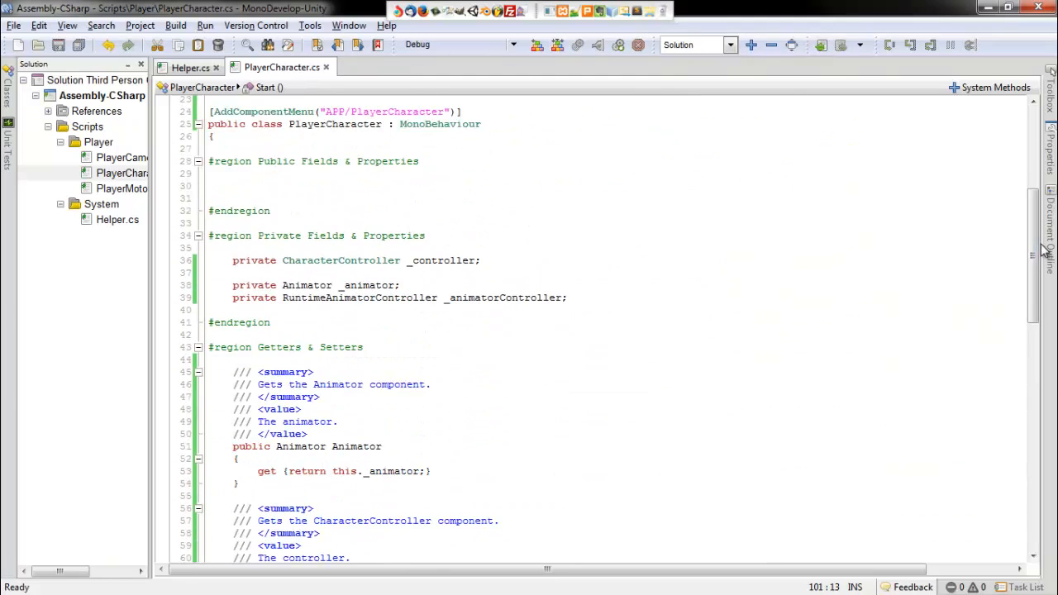
scroll("down", 3)
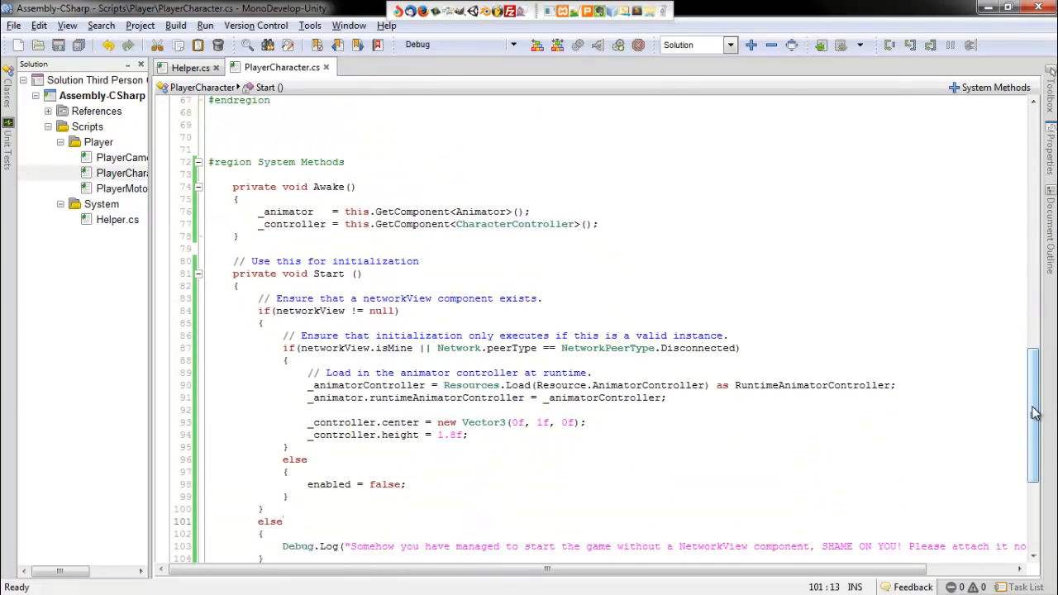
scroll("down", 3)
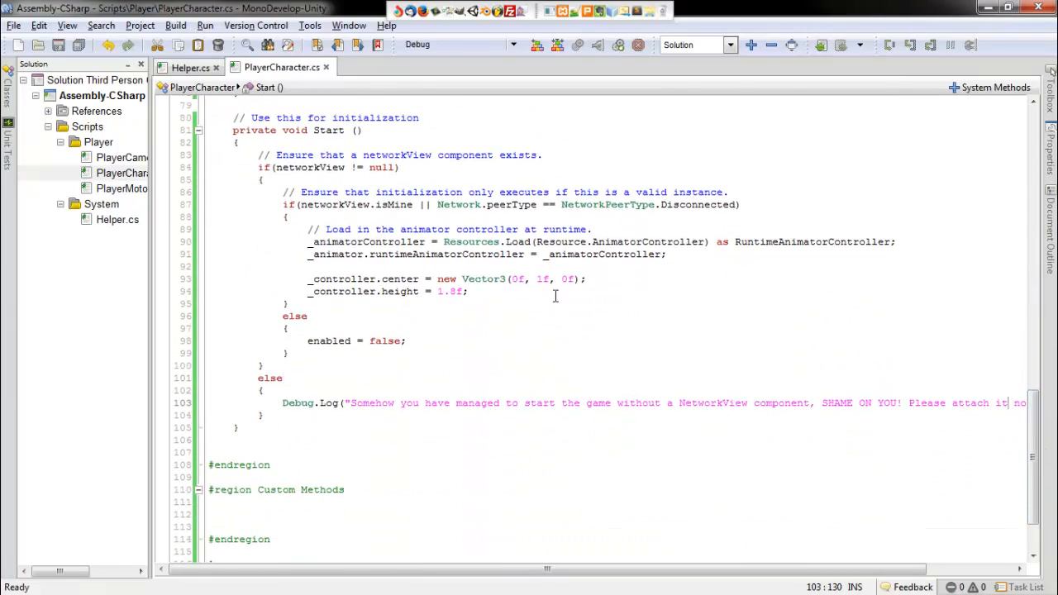